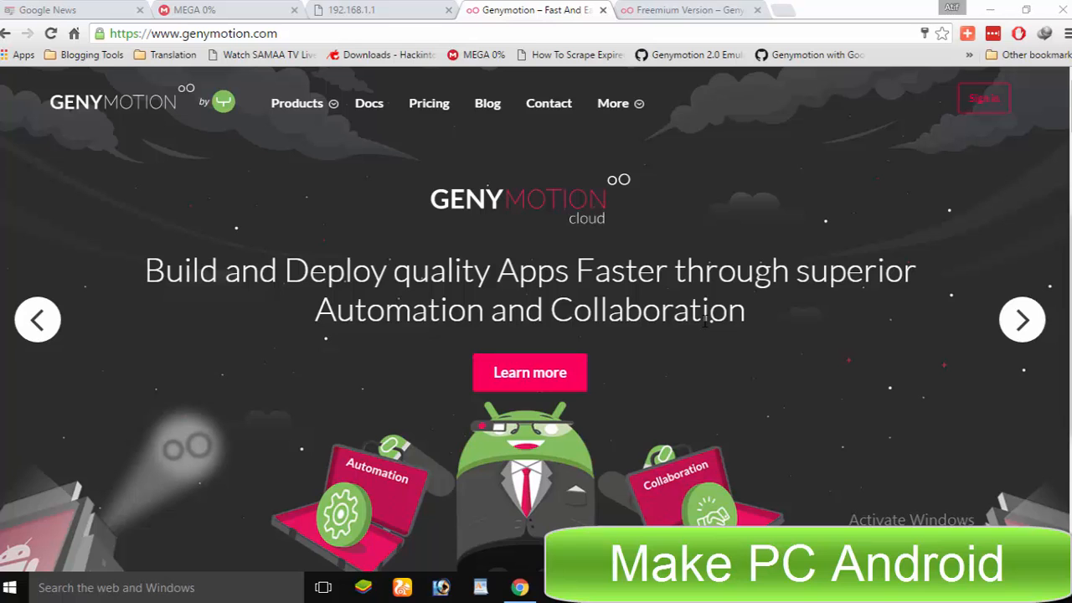
Scroll down the Download Genymotion page to the Windows downloads and system requirements
scroll(down, 3)
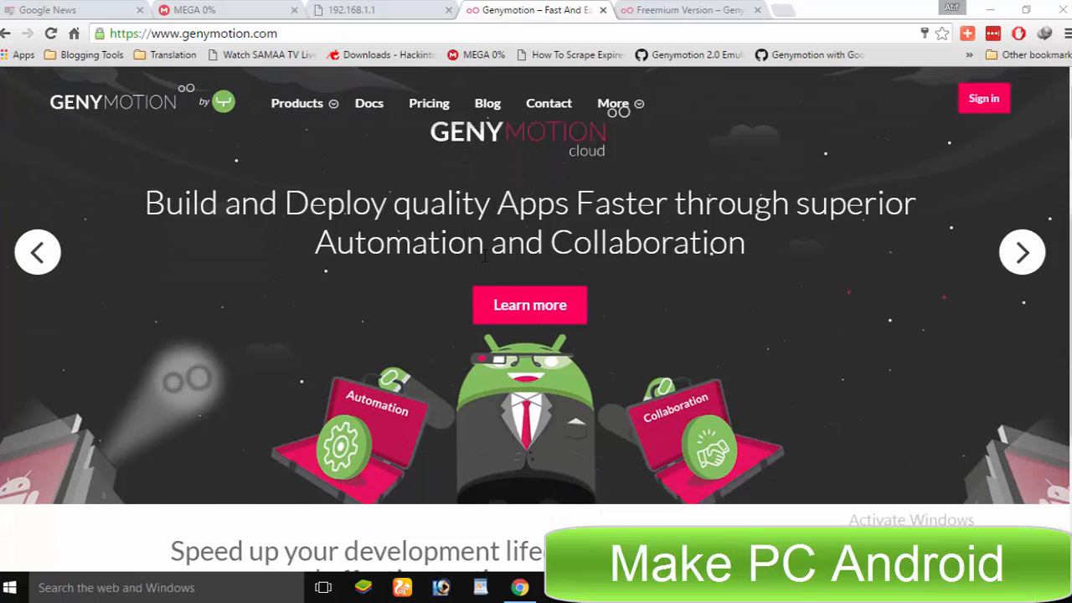
scroll(down, 3)
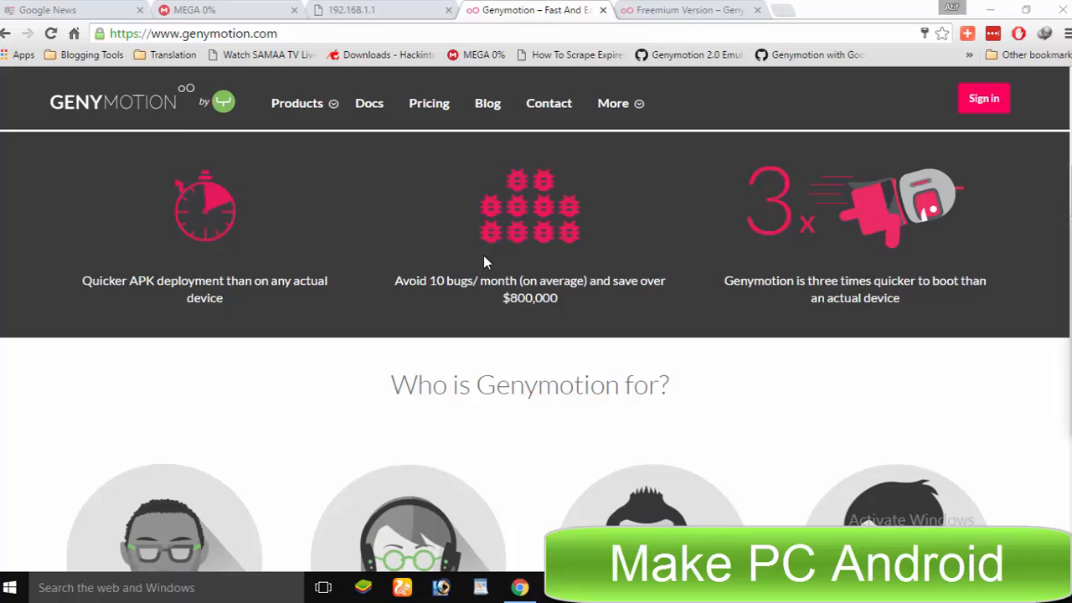
scroll(down, 3)
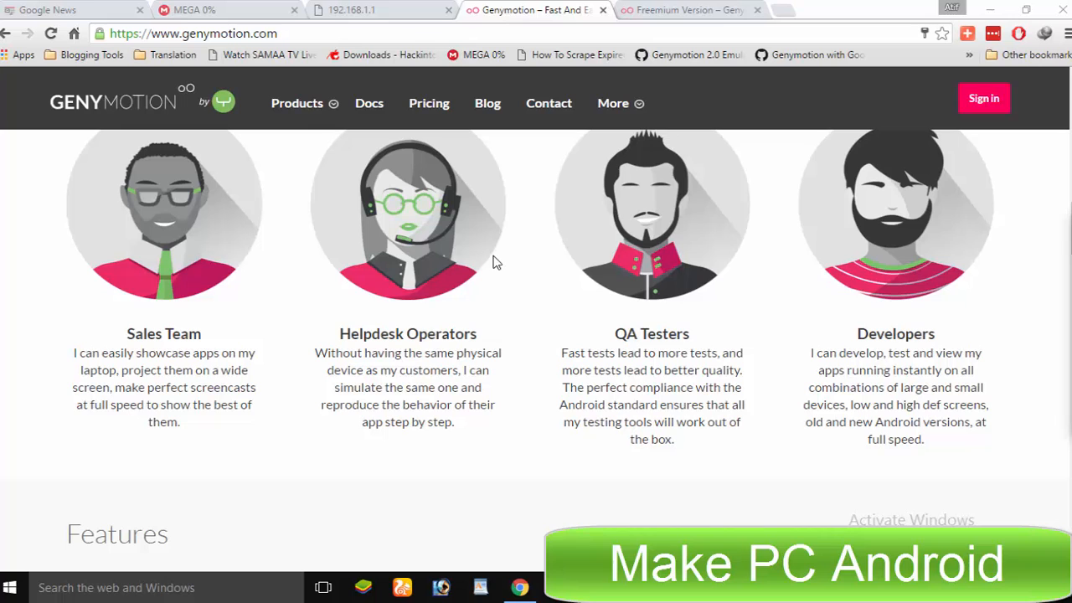
scroll(down, 3)
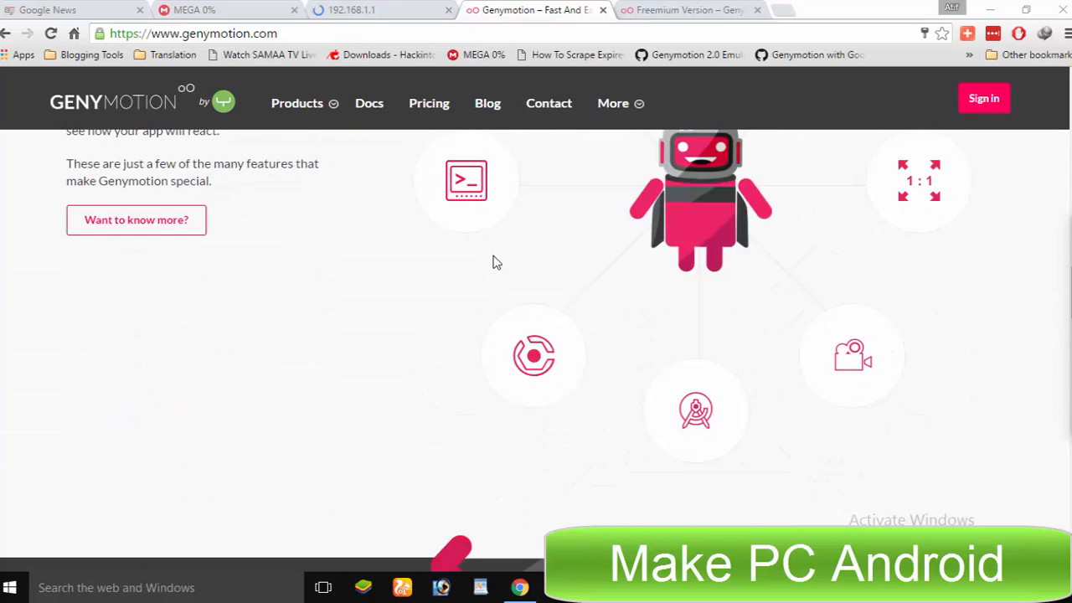
scroll(down, 3)
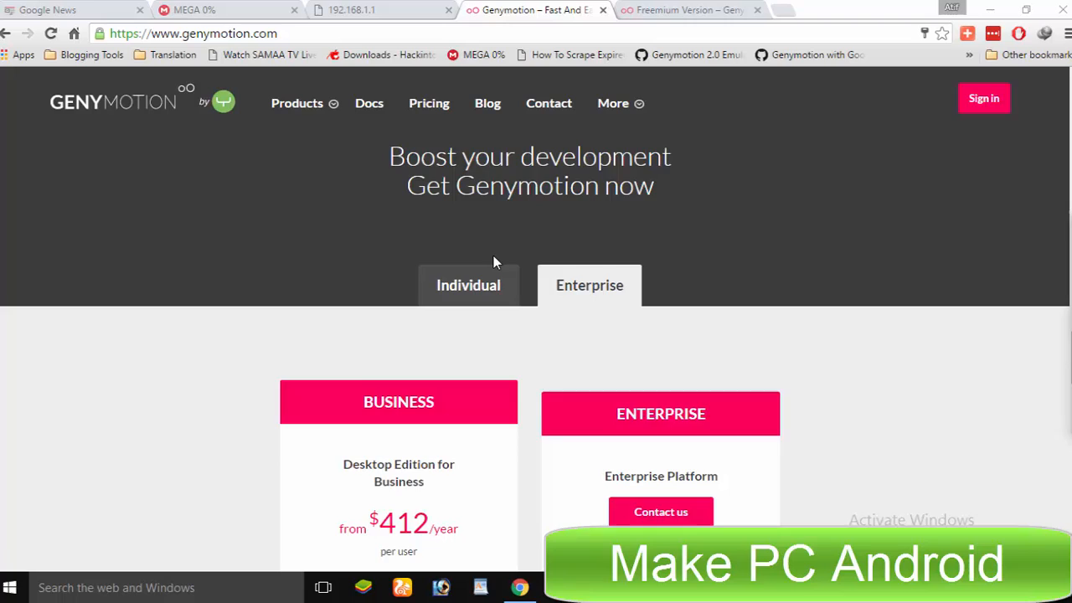
scroll(down, 3)
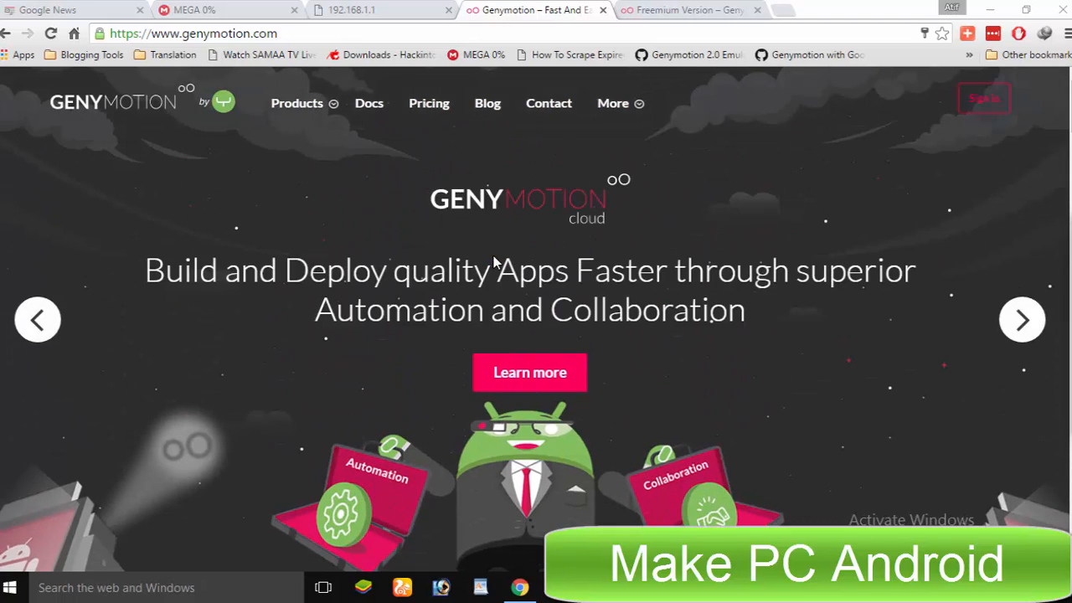
mouse_move(483, 243)
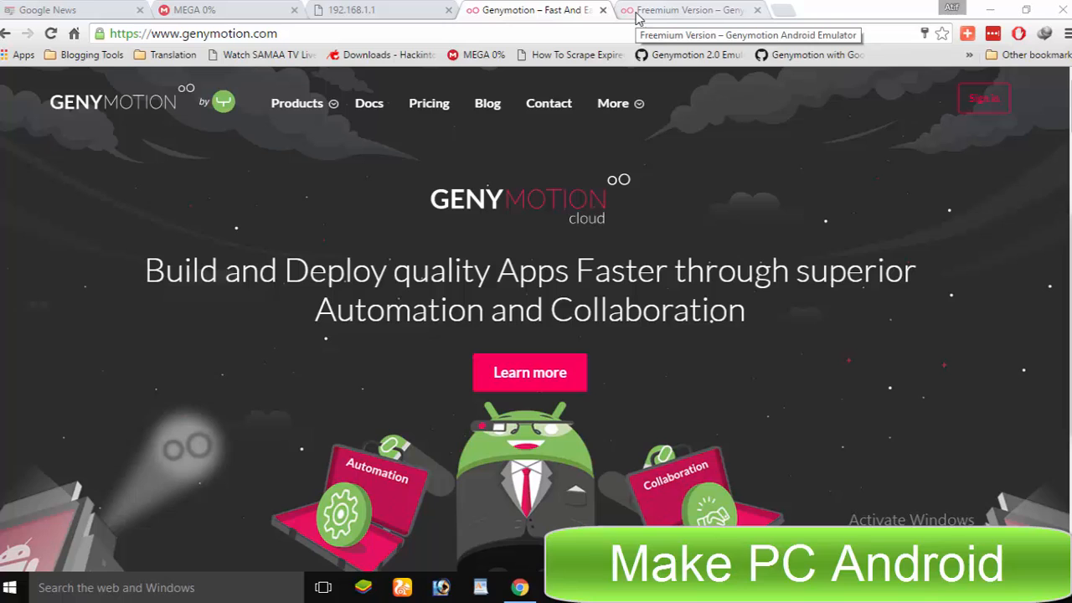
mouse_move(690, 8)
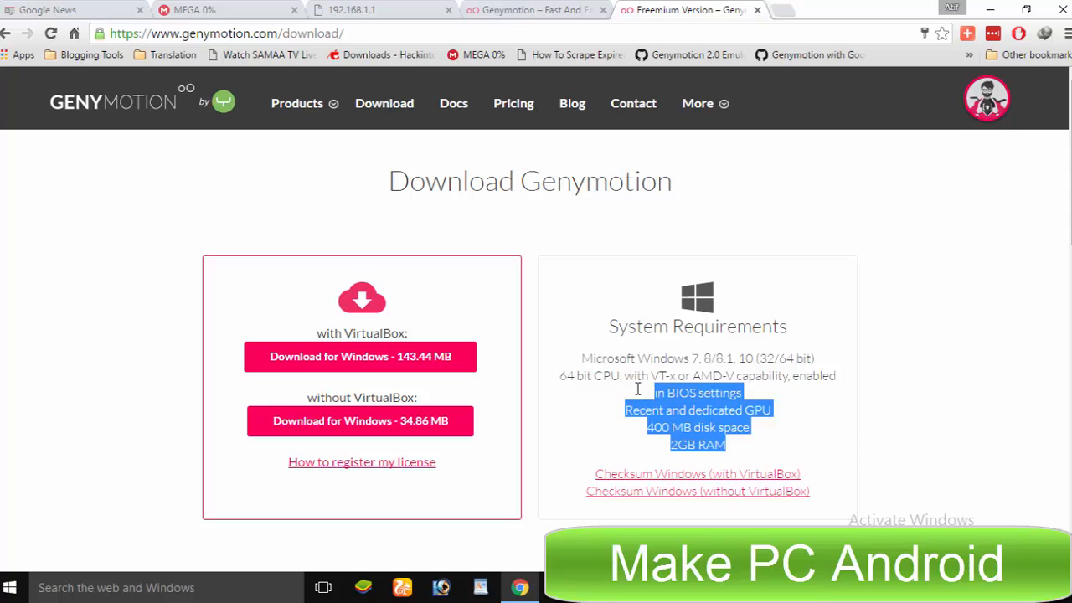
Highlight the system requirements, the 2GB RAM line and the Download Genymotion heading while reviewing
drag(636, 389, 573, 325)
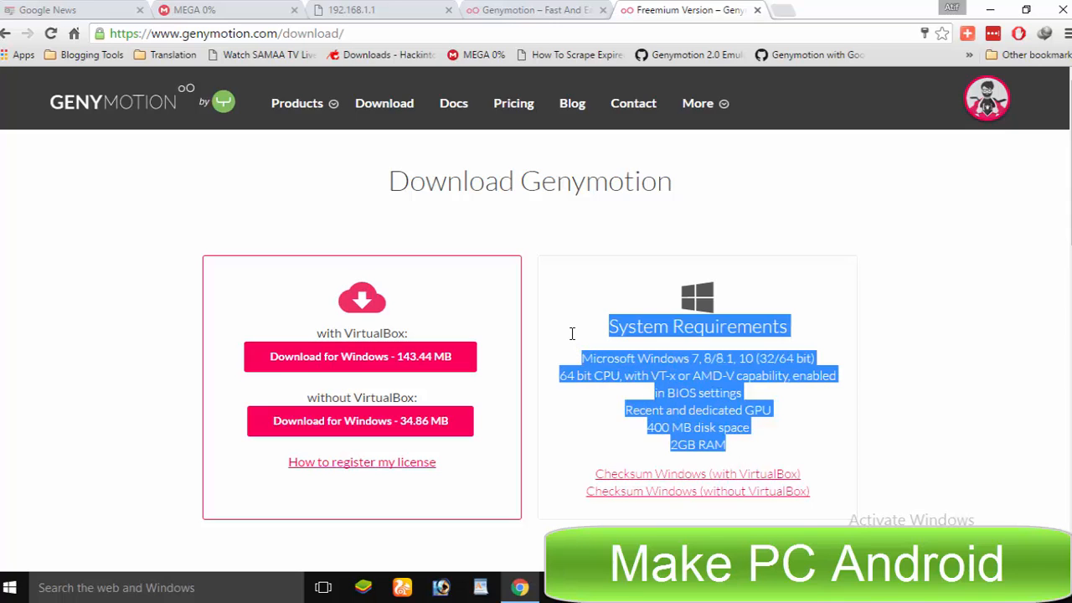
click(771, 466)
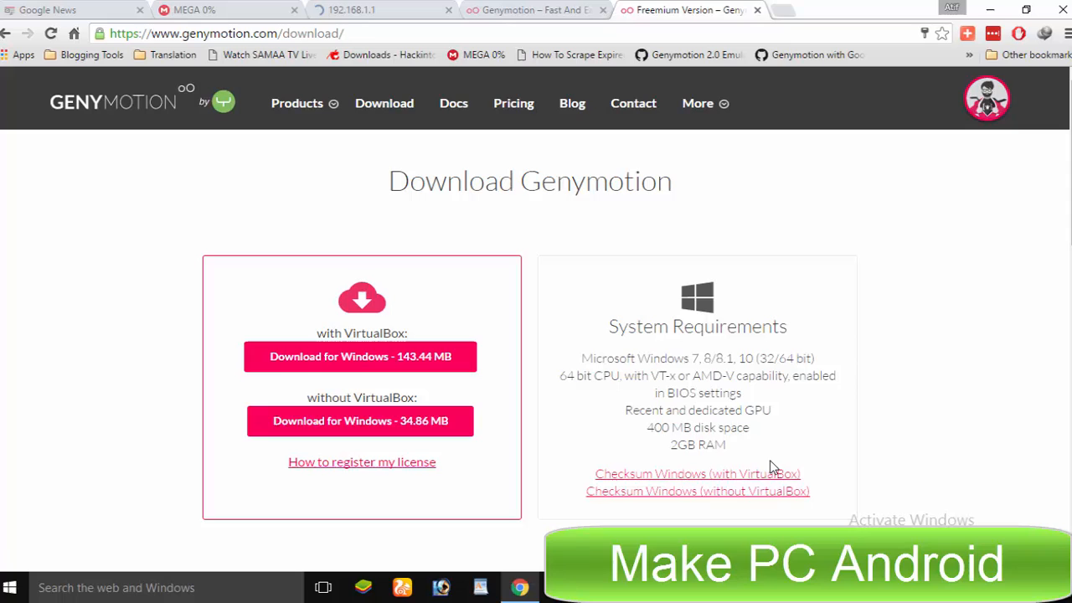
double_click(697, 445)
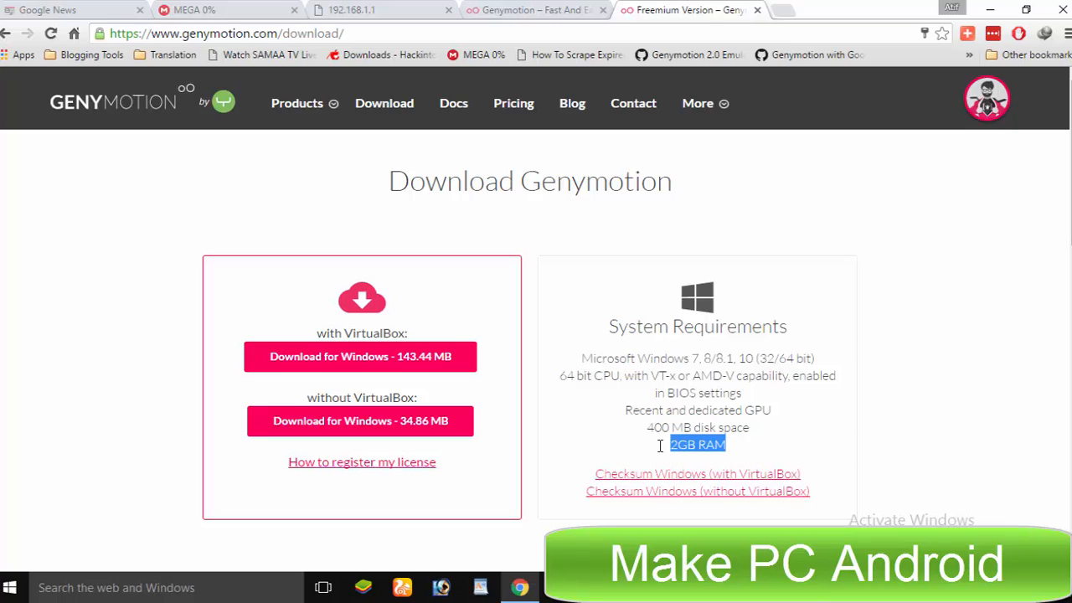
click(802, 359)
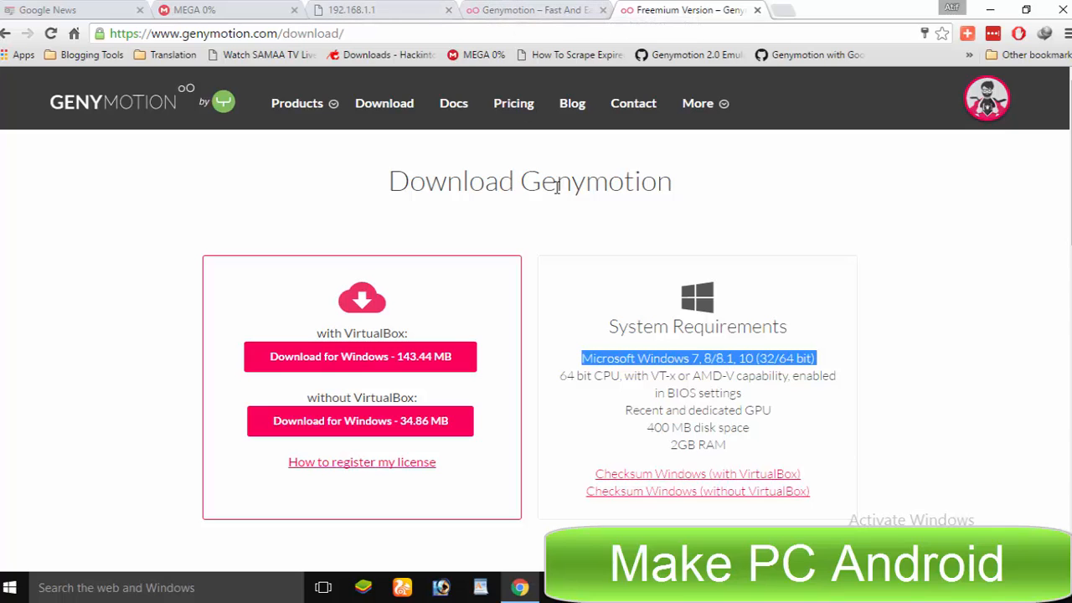
double_click(451, 181)
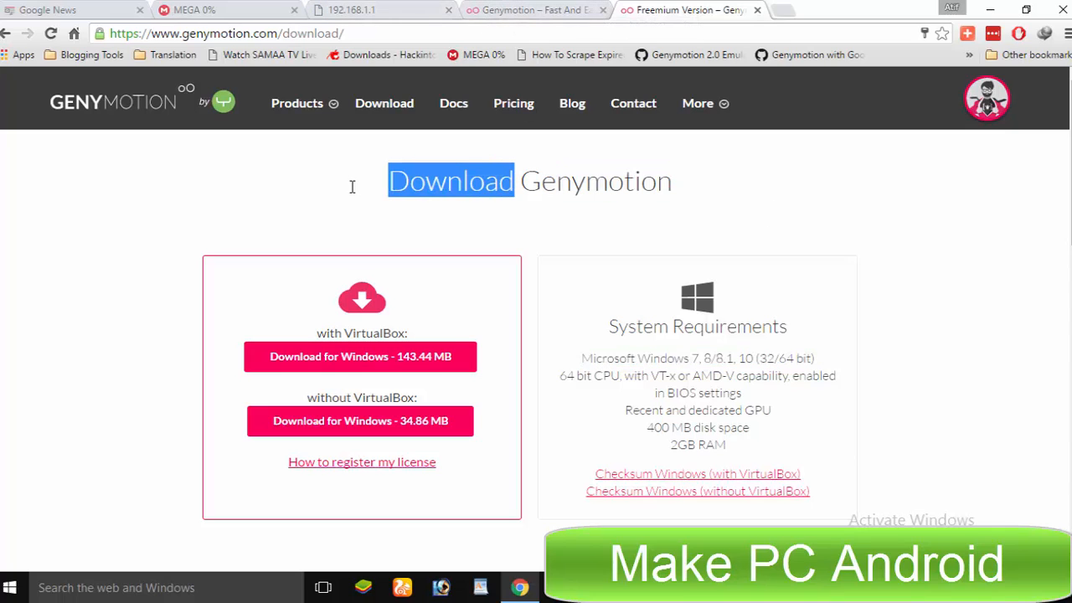
mouse_move(342, 193)
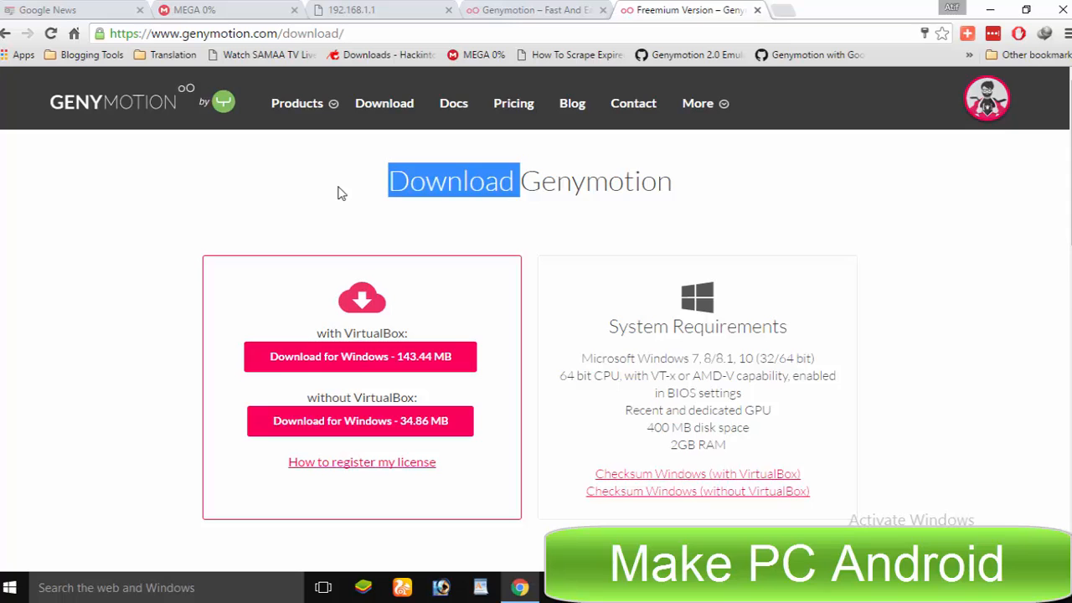
triple_click(530, 181)
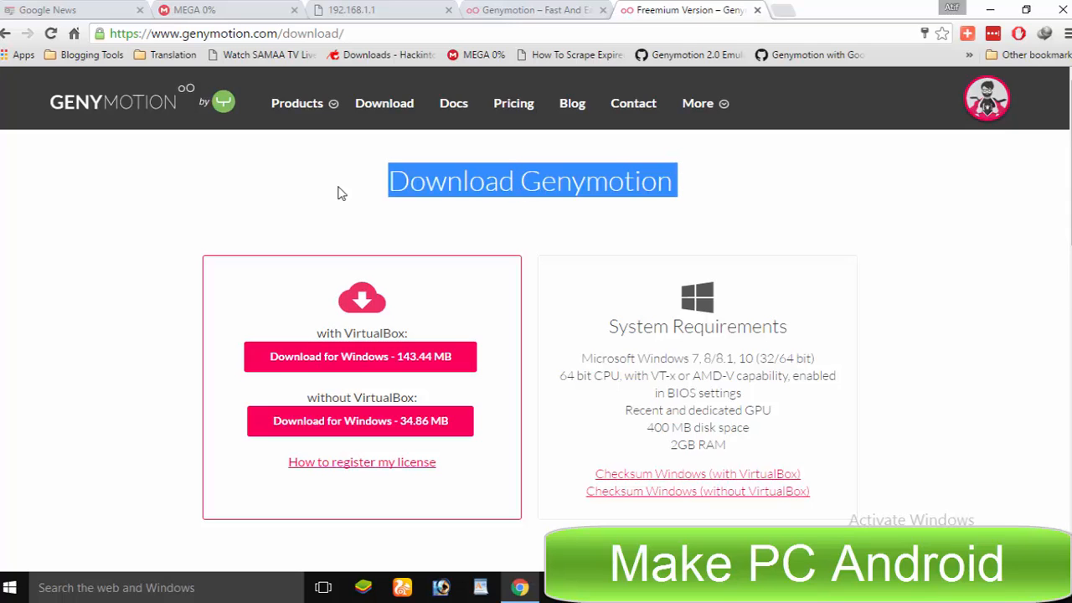
mouse_move(606, 6)
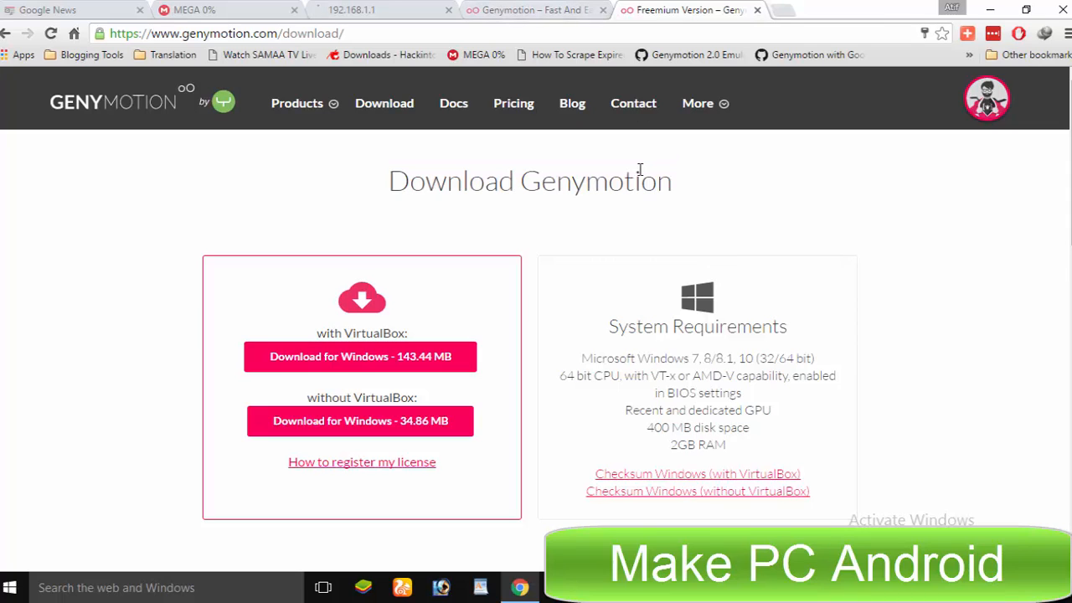
mouse_move(645, 210)
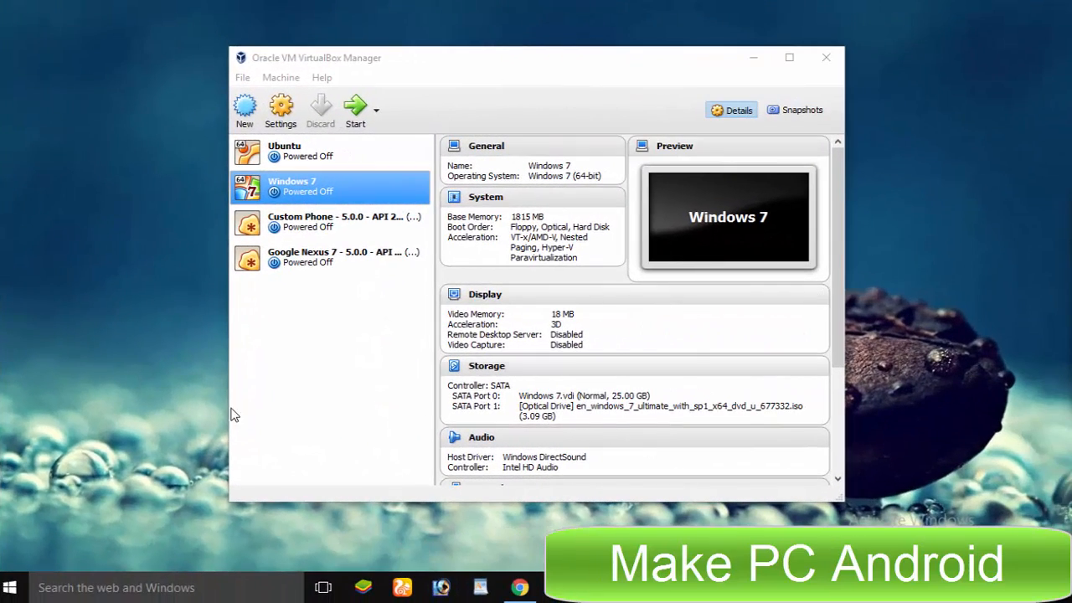
mouse_move(355, 94)
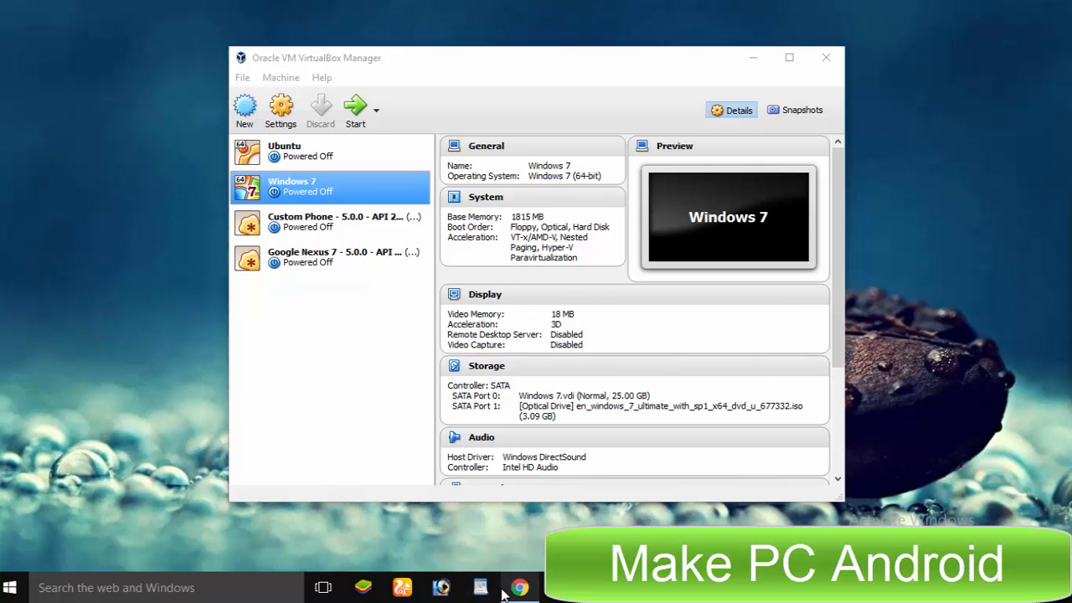
Return from VirtualBox Manager to the browser showing the Genymotion site
click(519, 586)
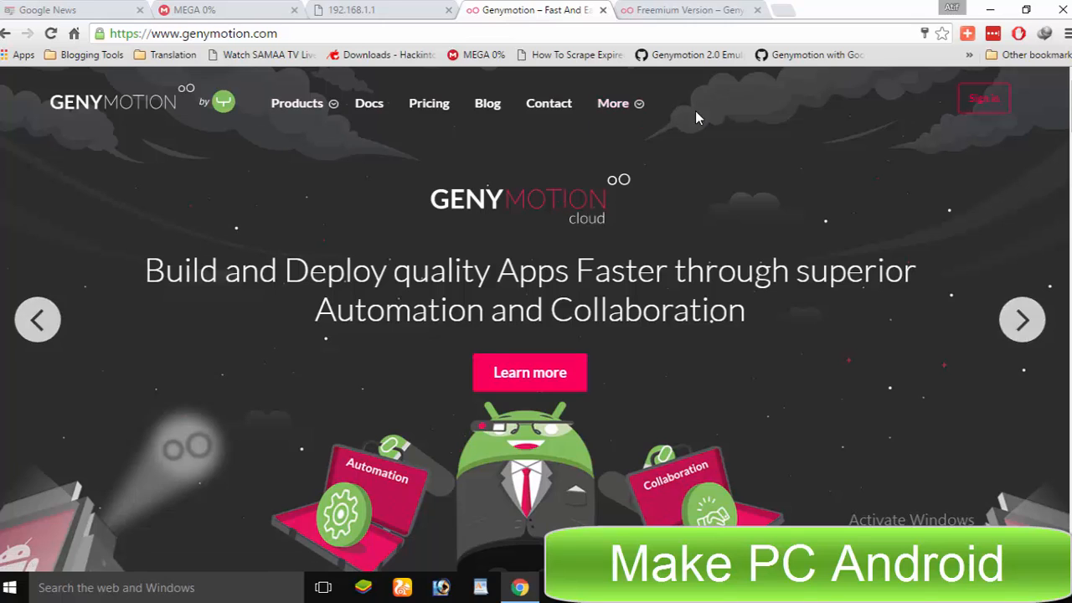
Sign in to the Genymotion account with the saved email and password
click(984, 97)
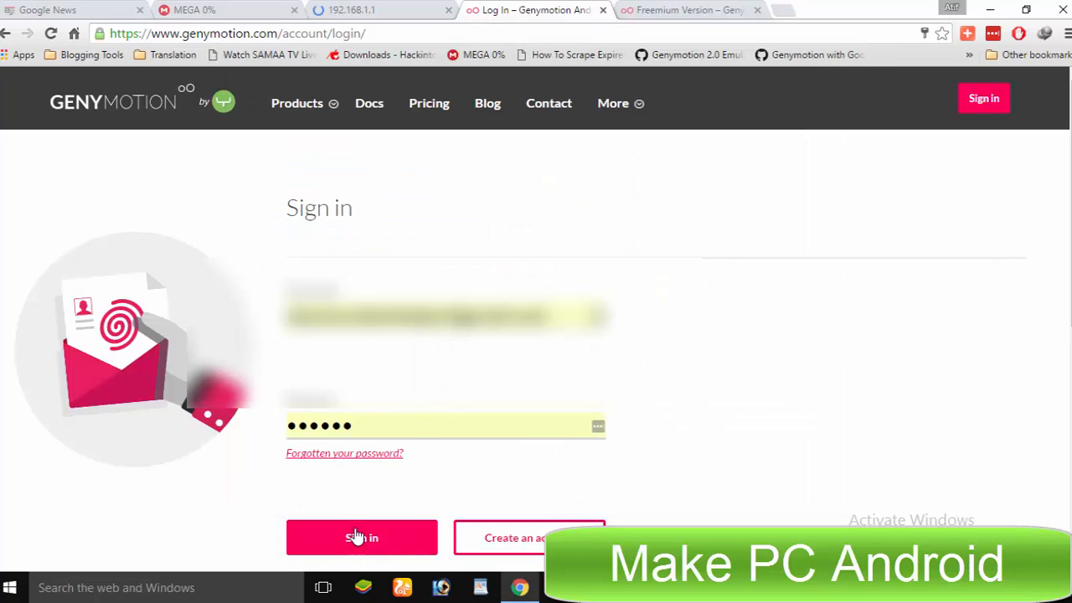
click(362, 536)
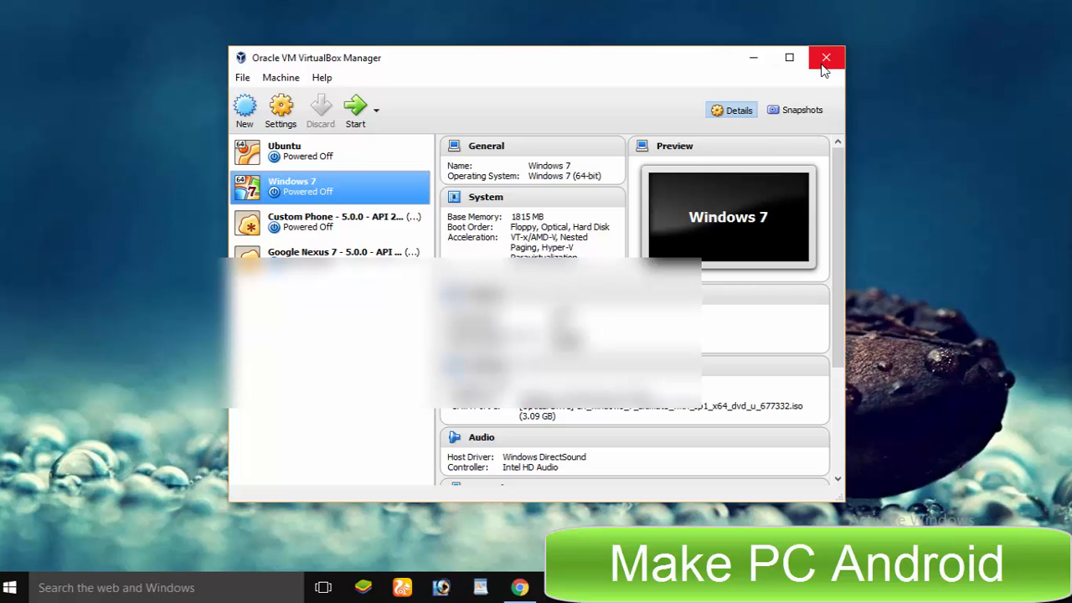
Close Oracle VM VirtualBox Manager so only the desktop remains
click(826, 57)
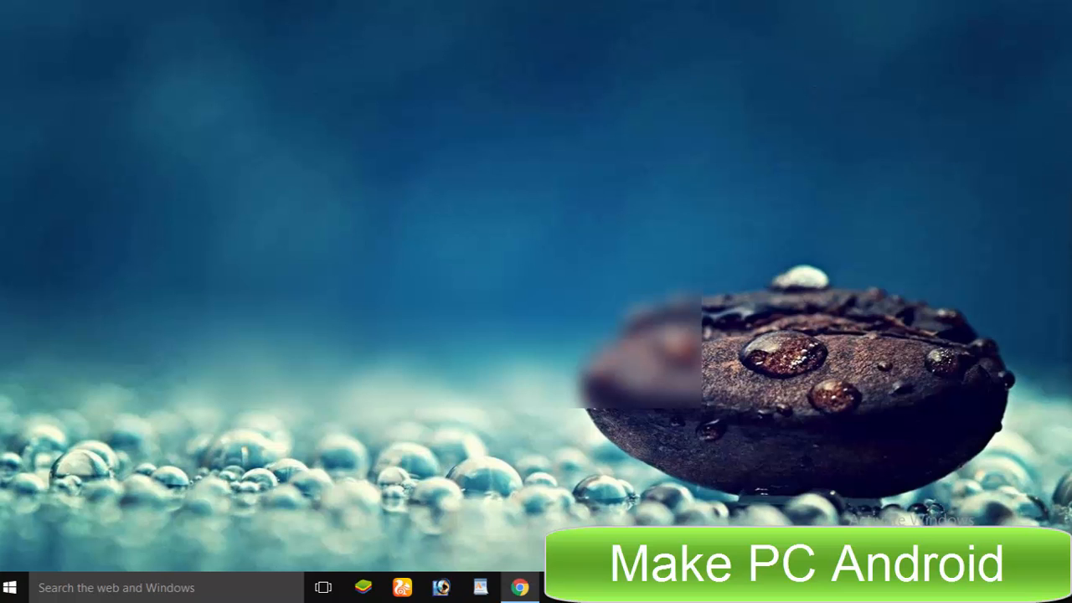
Return to the Genymotion homepage in Chrome and sign in to the account again
click(519, 586)
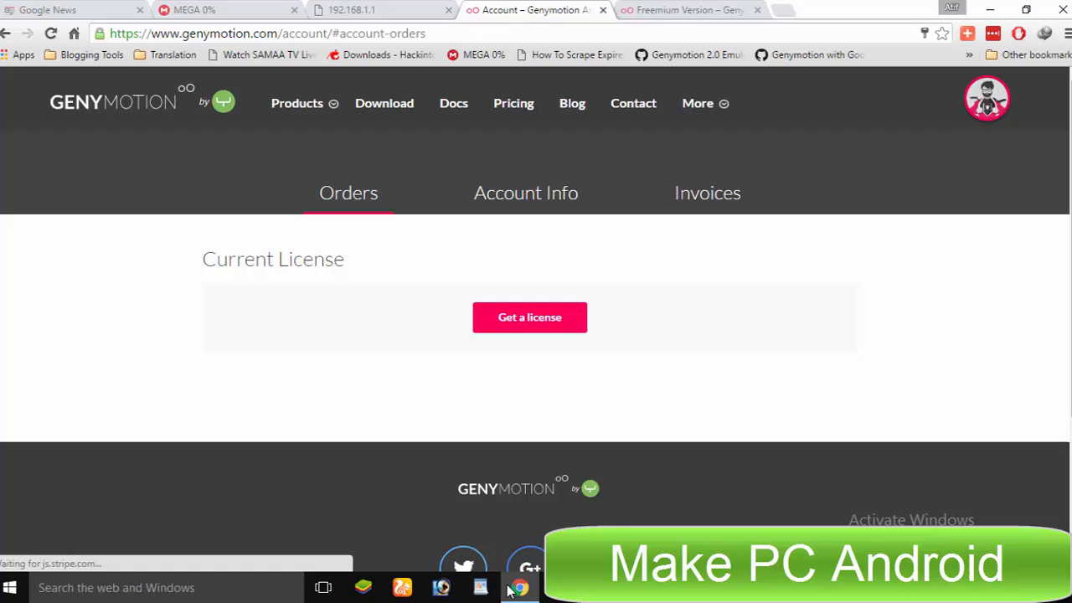
mouse_move(382, 200)
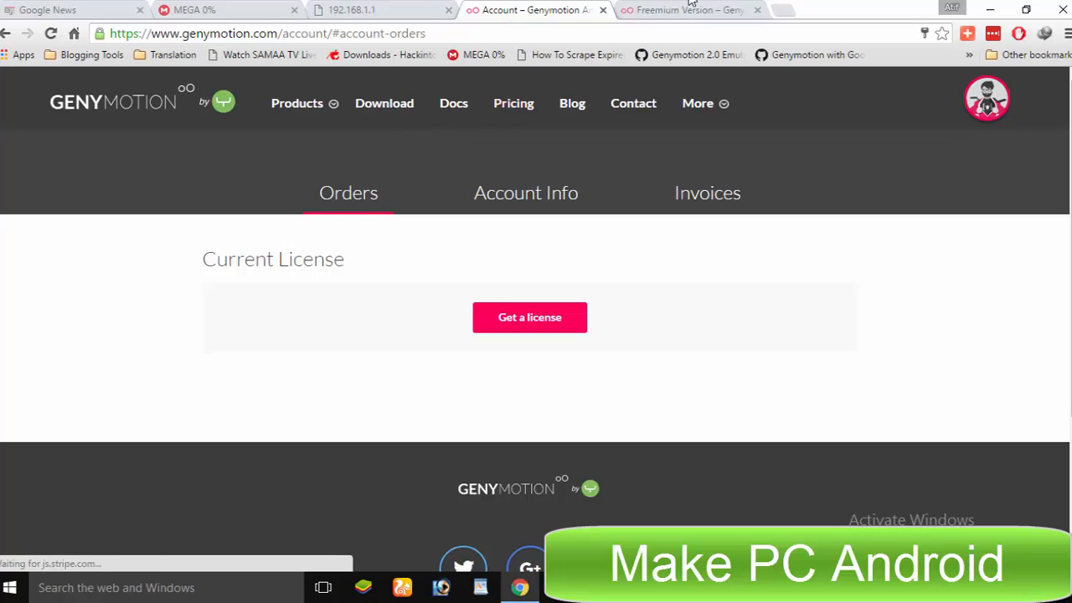
click(114, 102)
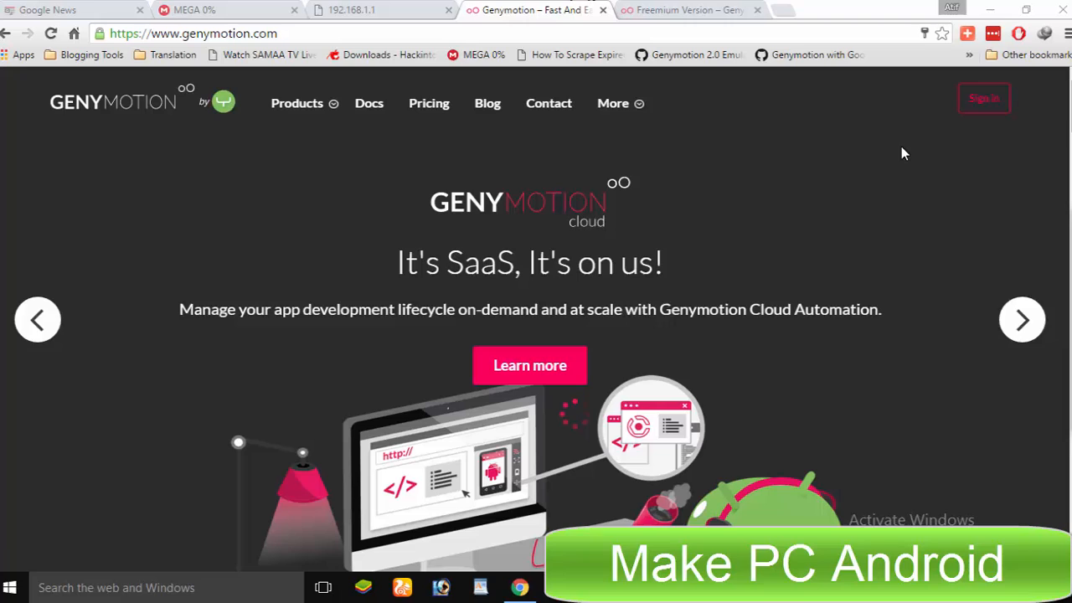
click(984, 97)
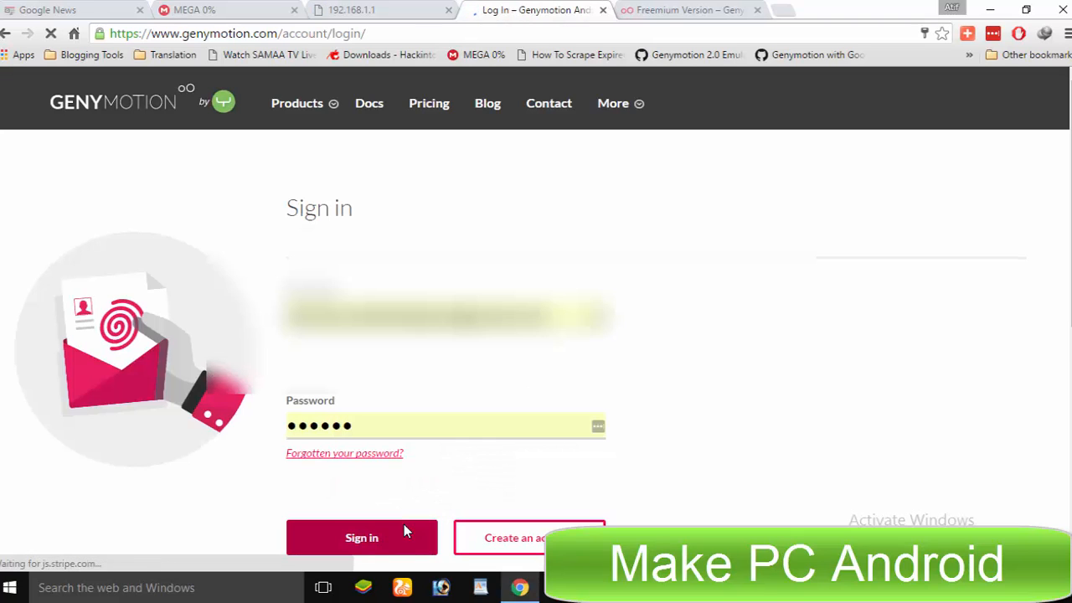
click(362, 536)
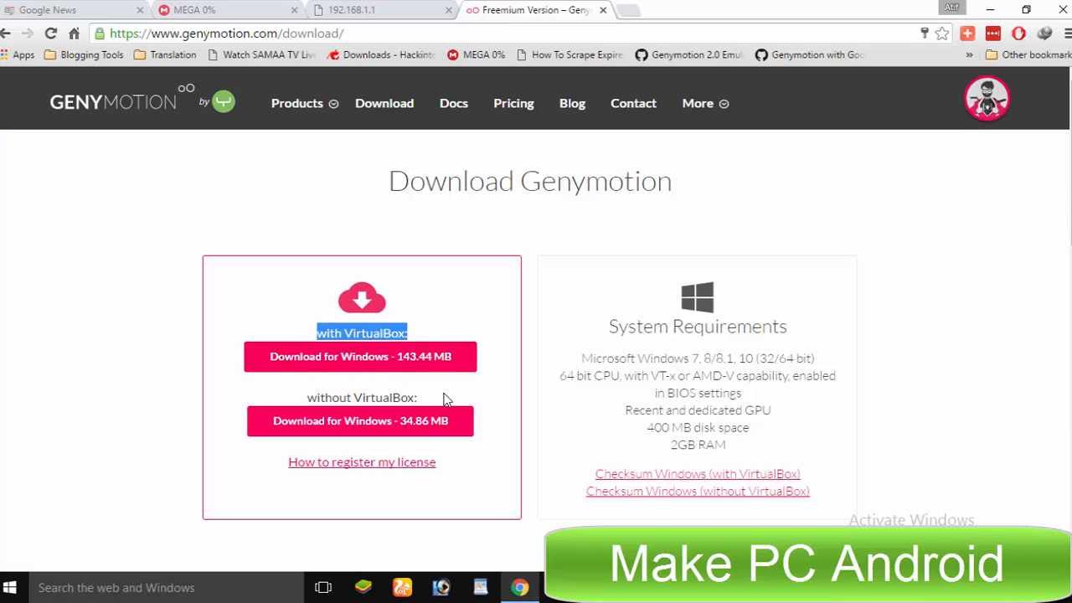
mouse_move(409, 429)
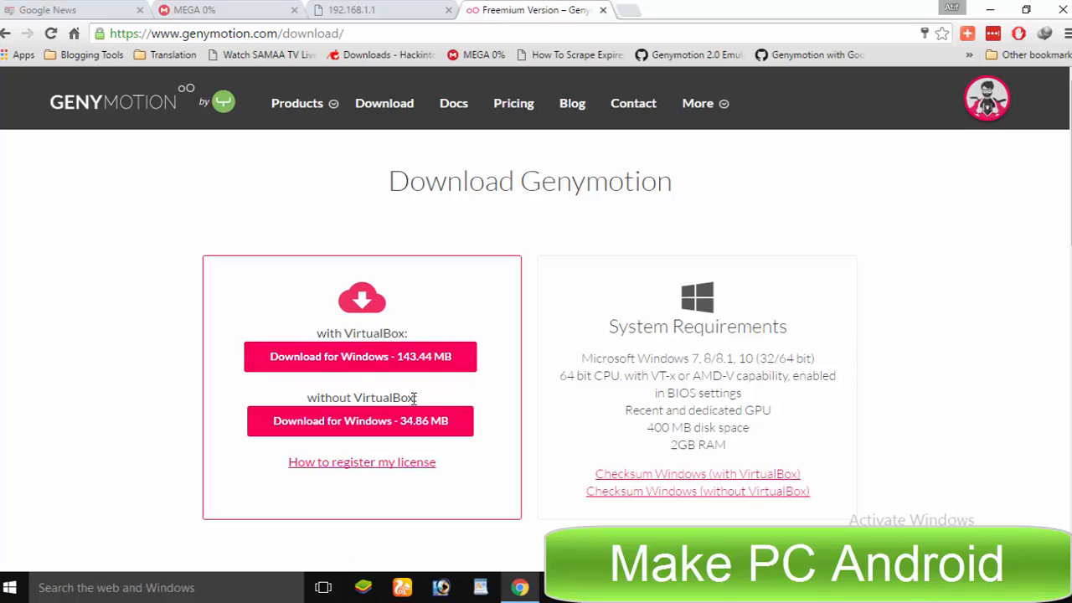
Download the 34.86 MB Windows build of Genymotion without VirtualBox
double_click(362, 397)
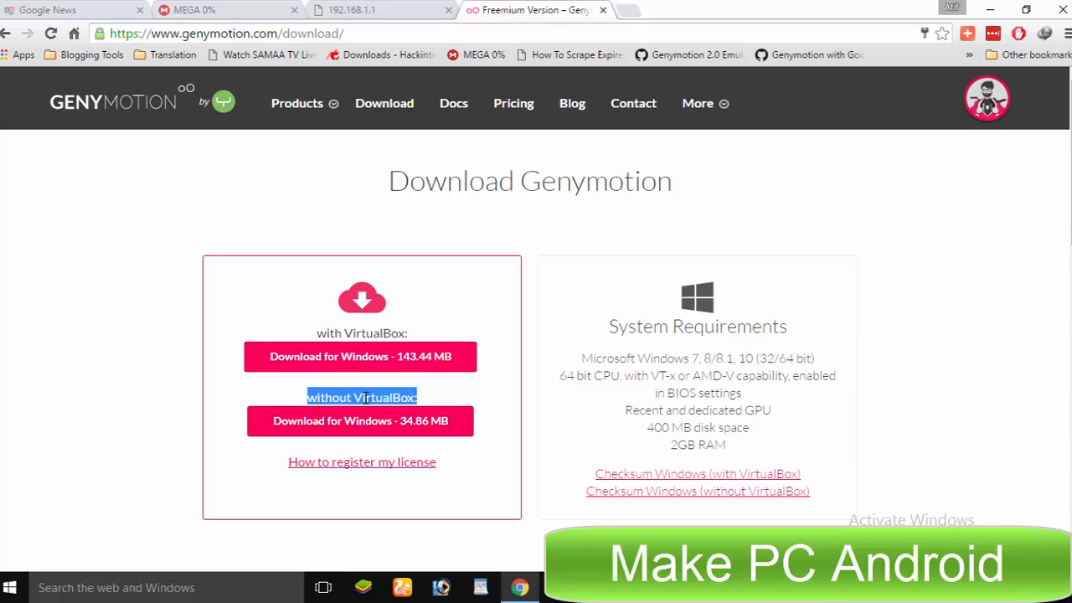
mouse_move(211, 425)
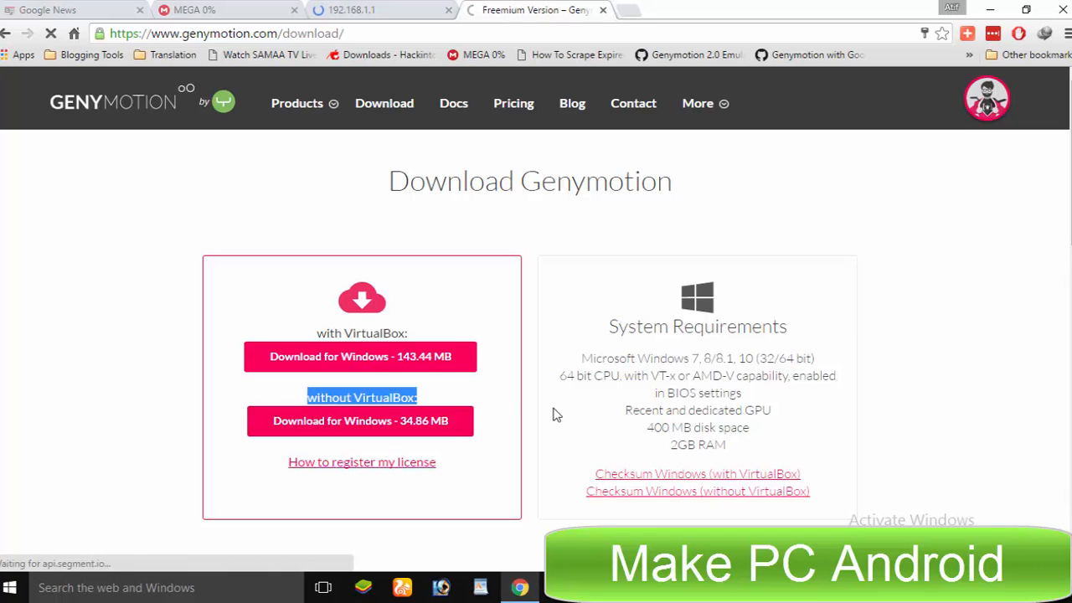
click(362, 421)
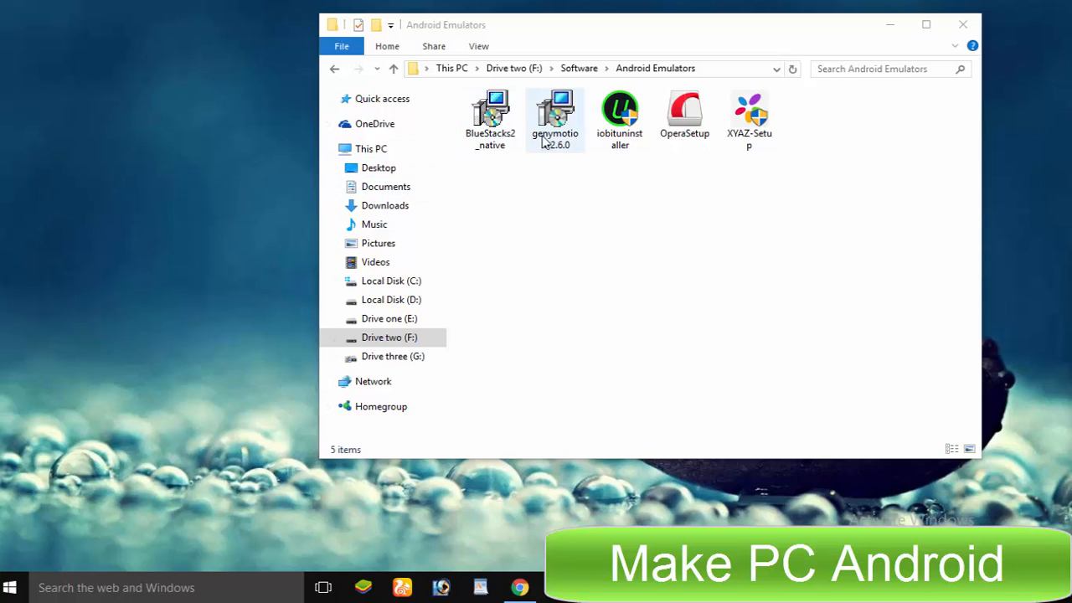
Launch the genymotion-2.6.0 installer in English and pass the welcome page
click(554, 117)
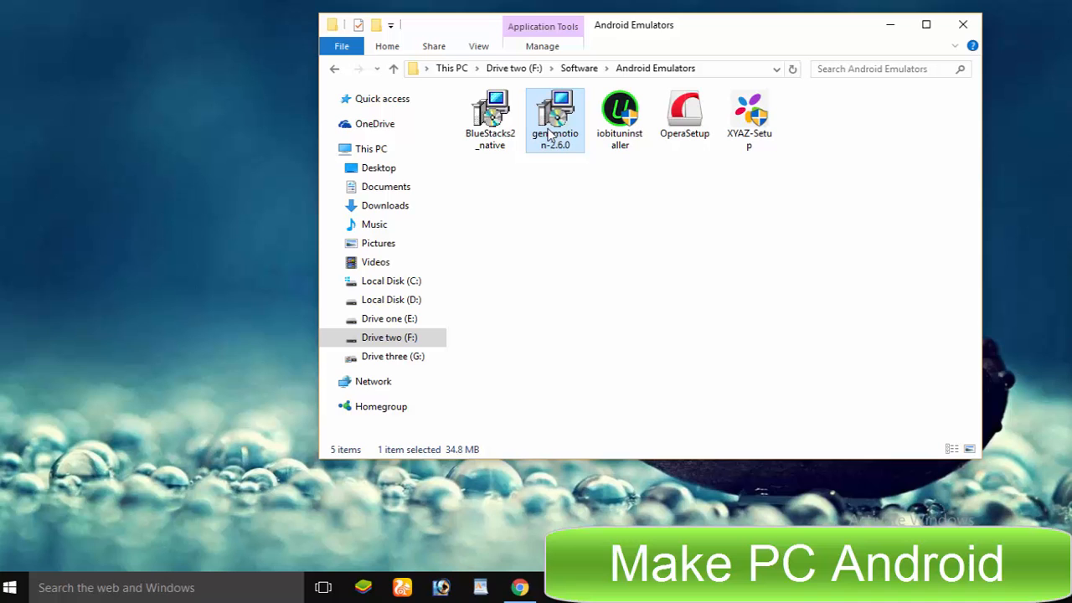
double_click(555, 114)
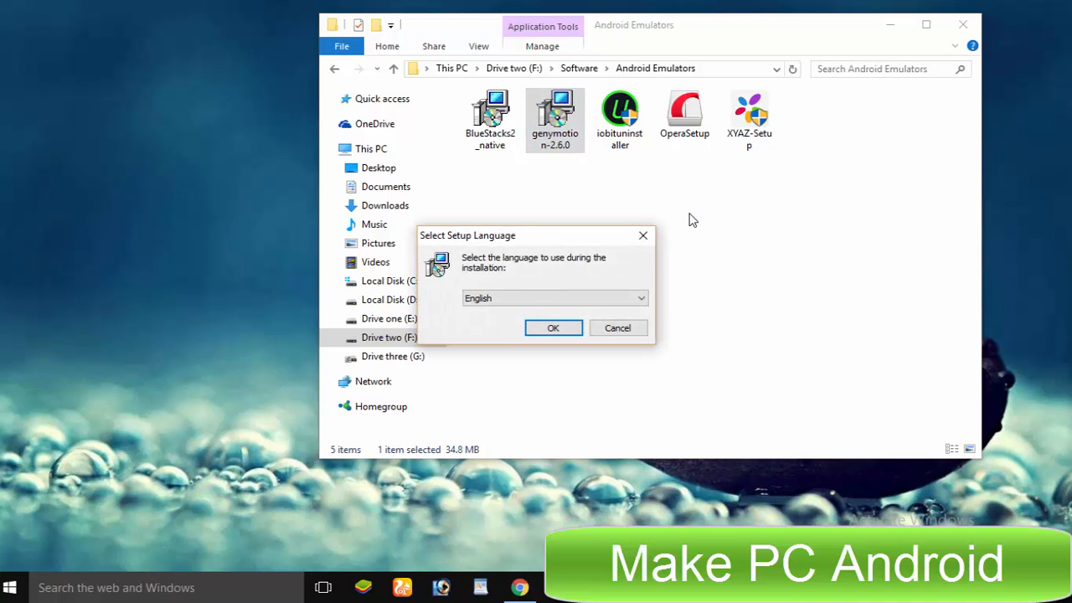
click(553, 326)
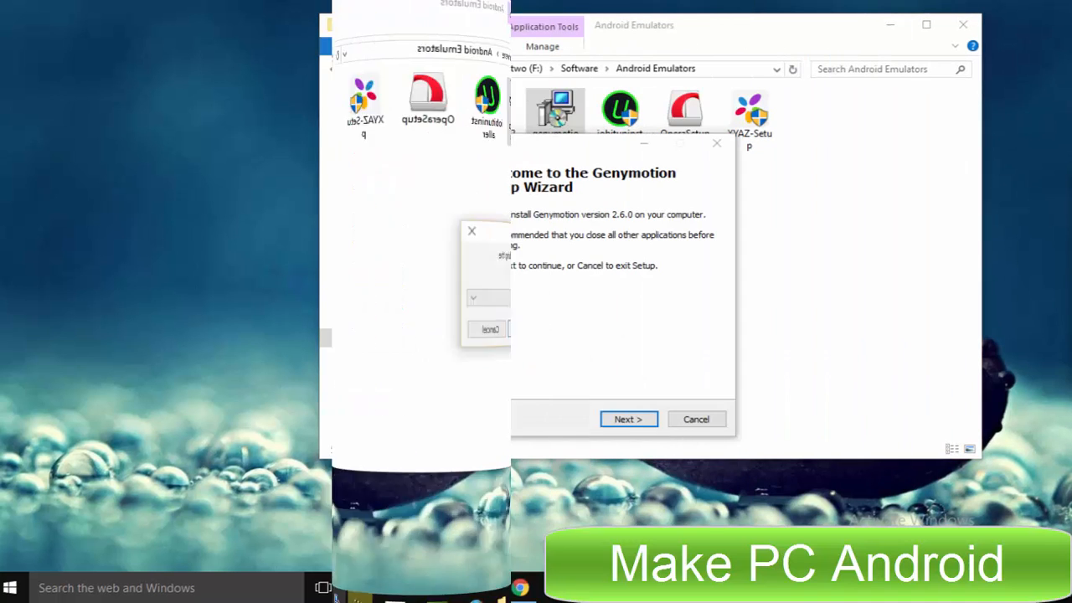
click(628, 419)
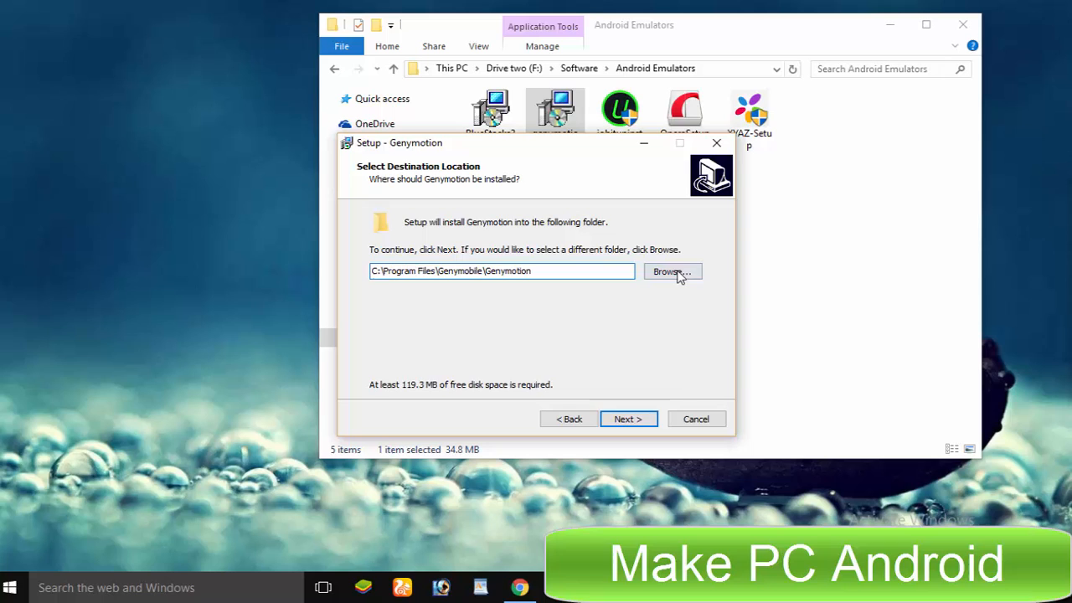
Install to the default Program Files folder and finish with Launch Genymotion checked
click(670, 271)
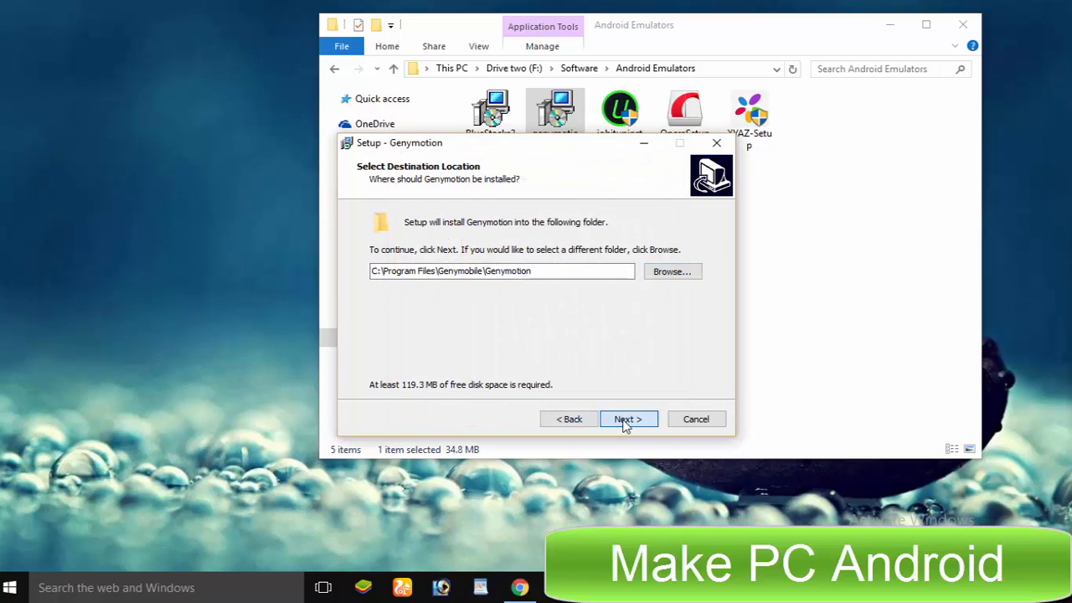
click(628, 419)
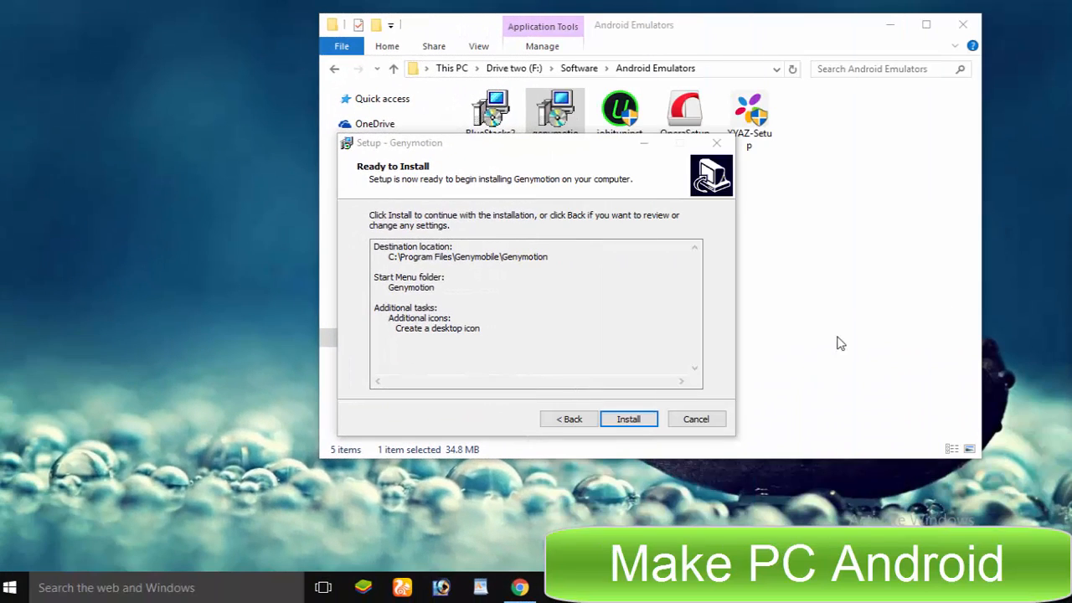
click(628, 419)
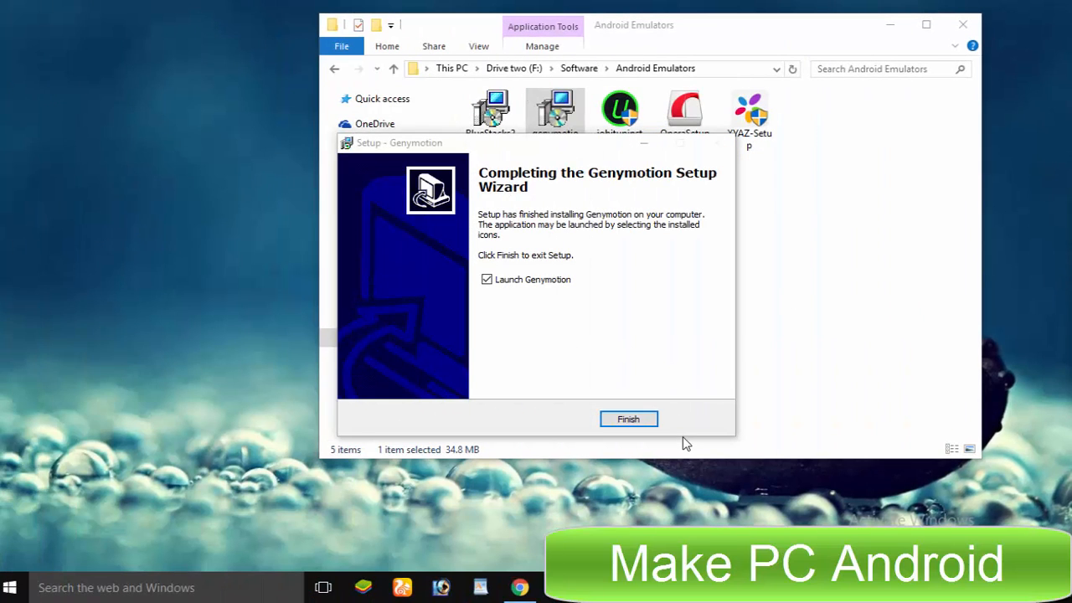
mouse_move(686, 388)
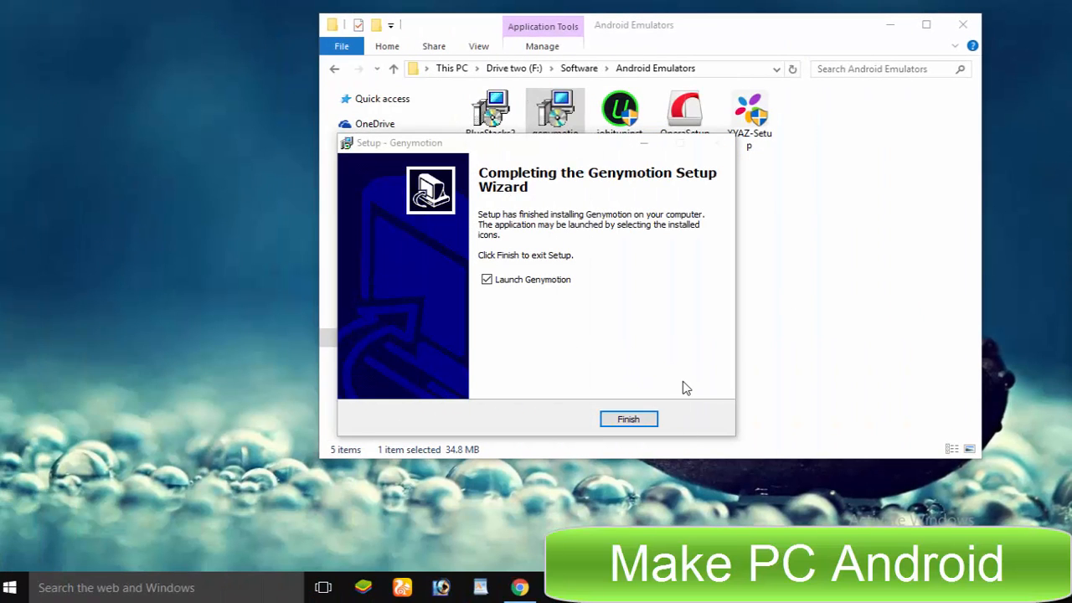
click(628, 419)
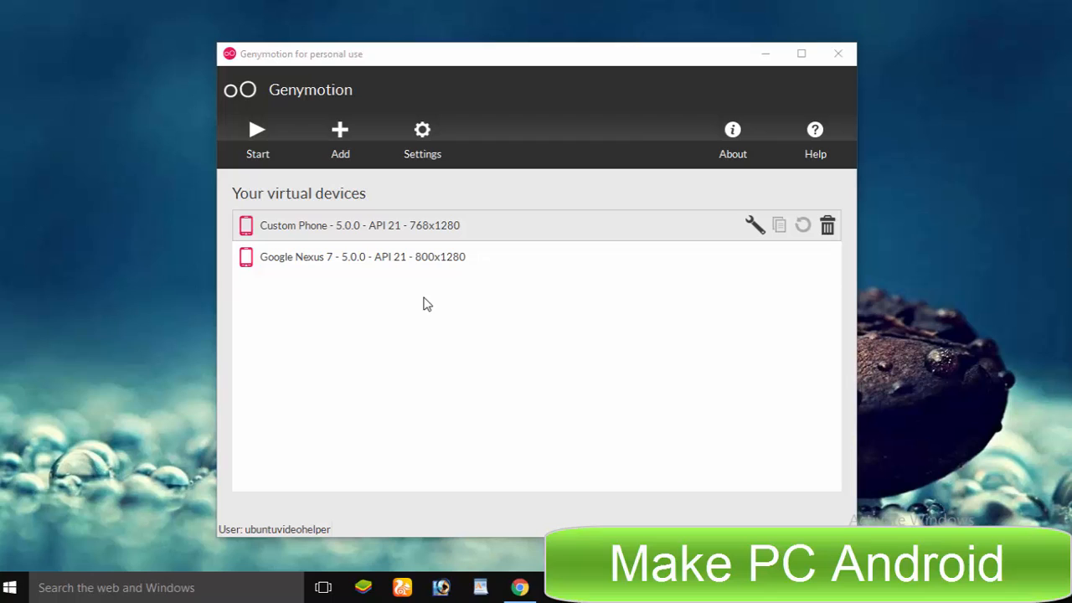
mouse_move(595, 130)
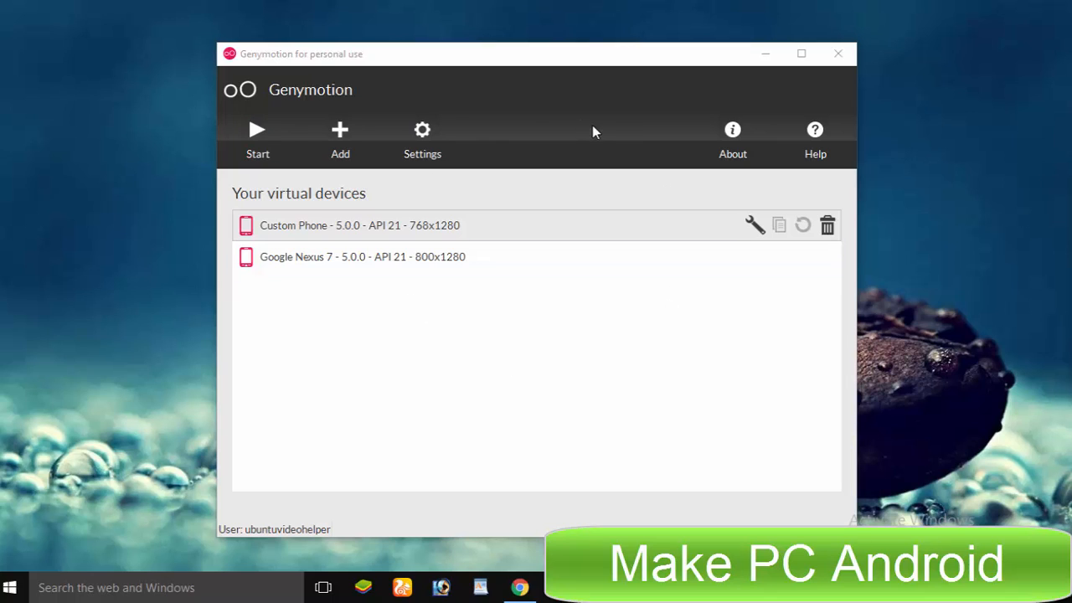
mouse_move(593, 236)
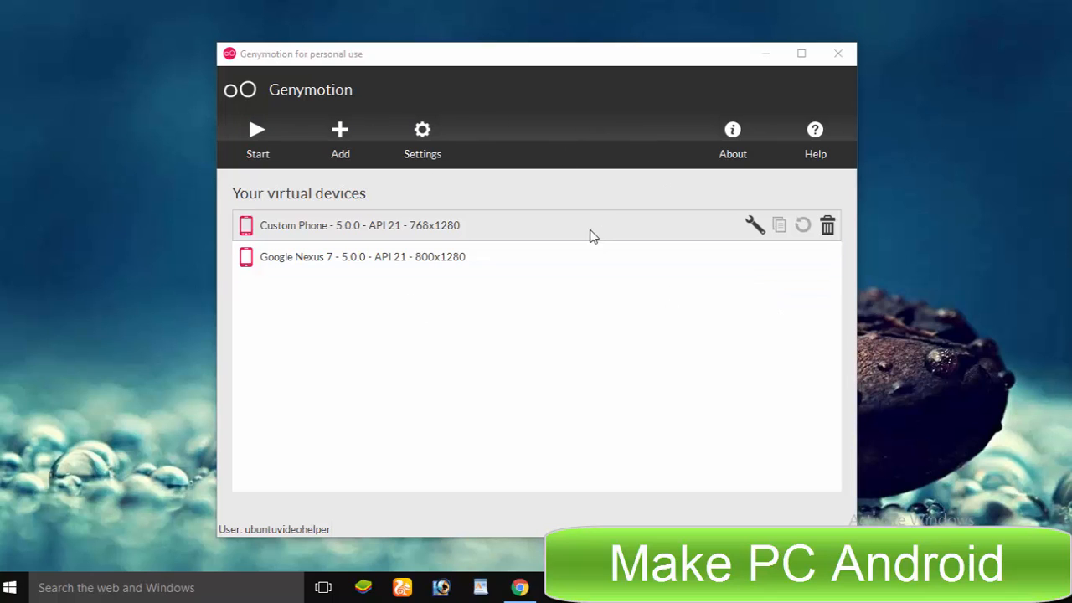
mouse_move(442, 302)
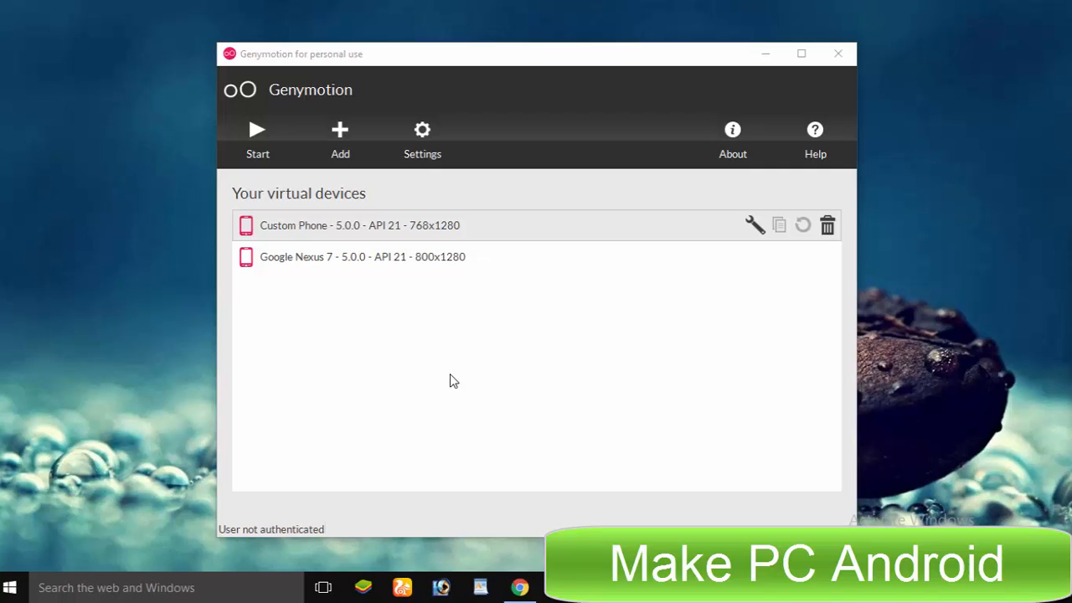
mouse_move(331, 124)
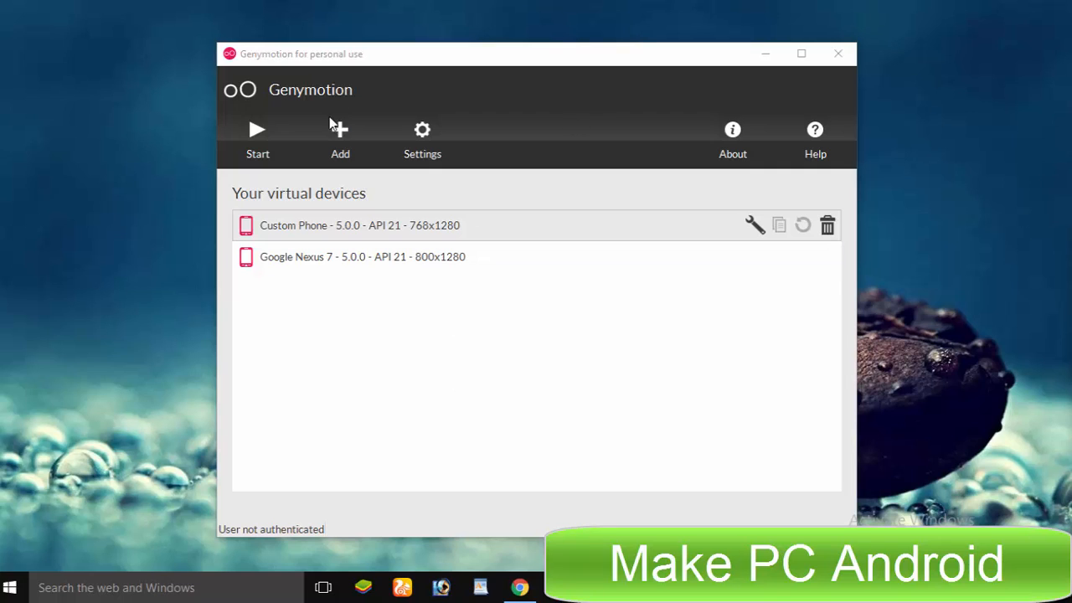
mouse_move(684, 493)
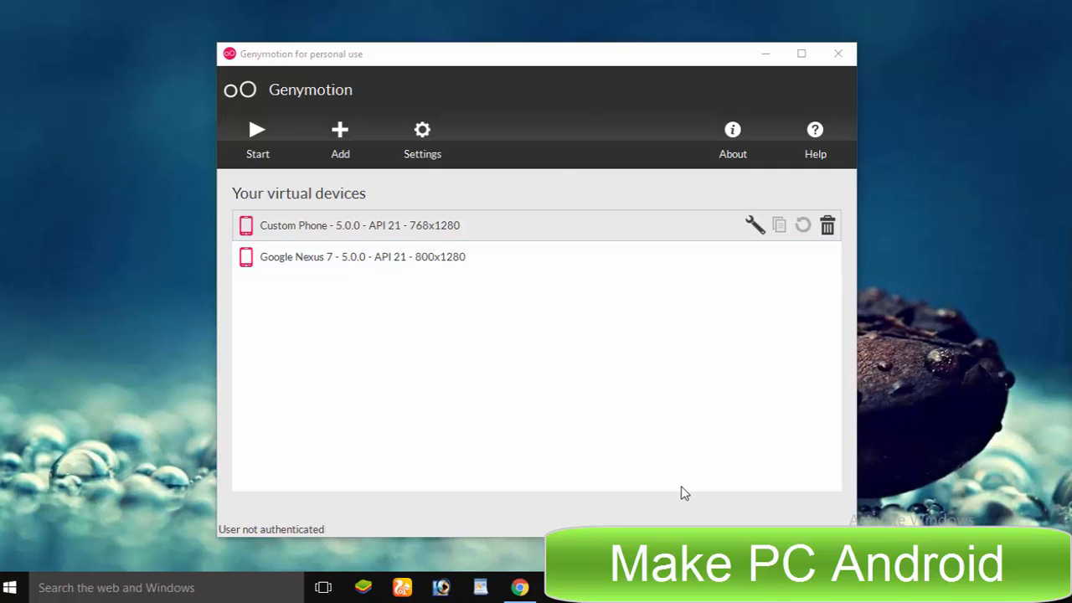
mouse_move(679, 493)
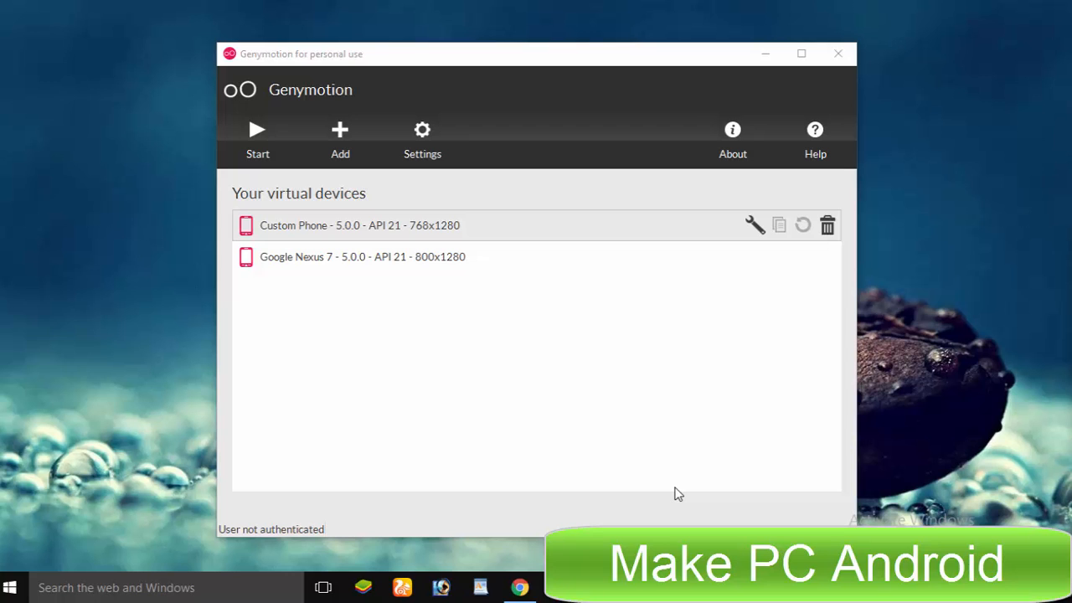
mouse_move(389, 90)
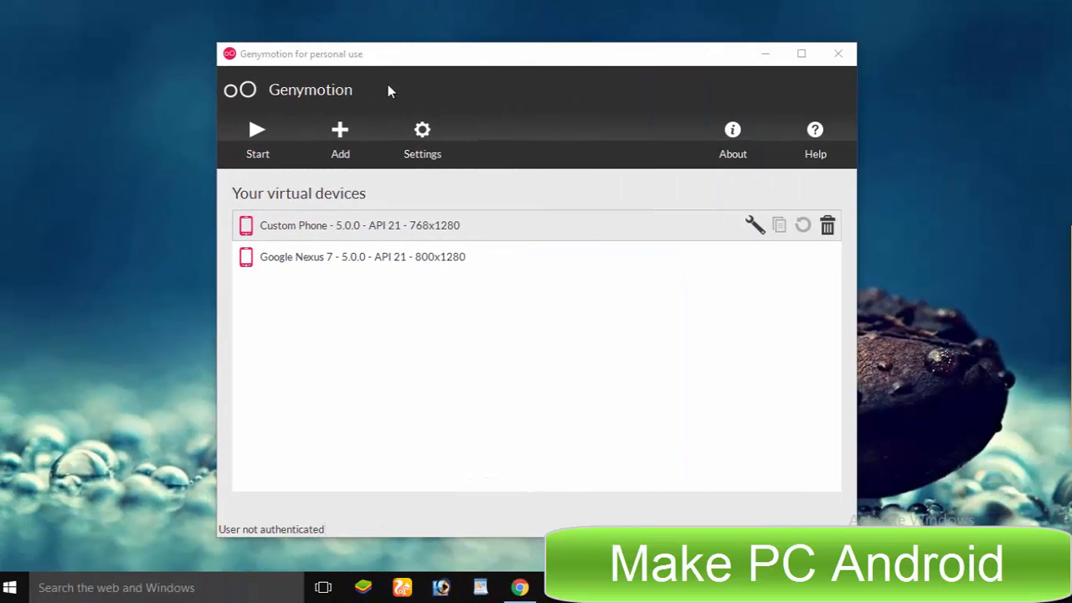
Start adding a virtual device and sign in so all Custom Phone devices are listed
click(340, 137)
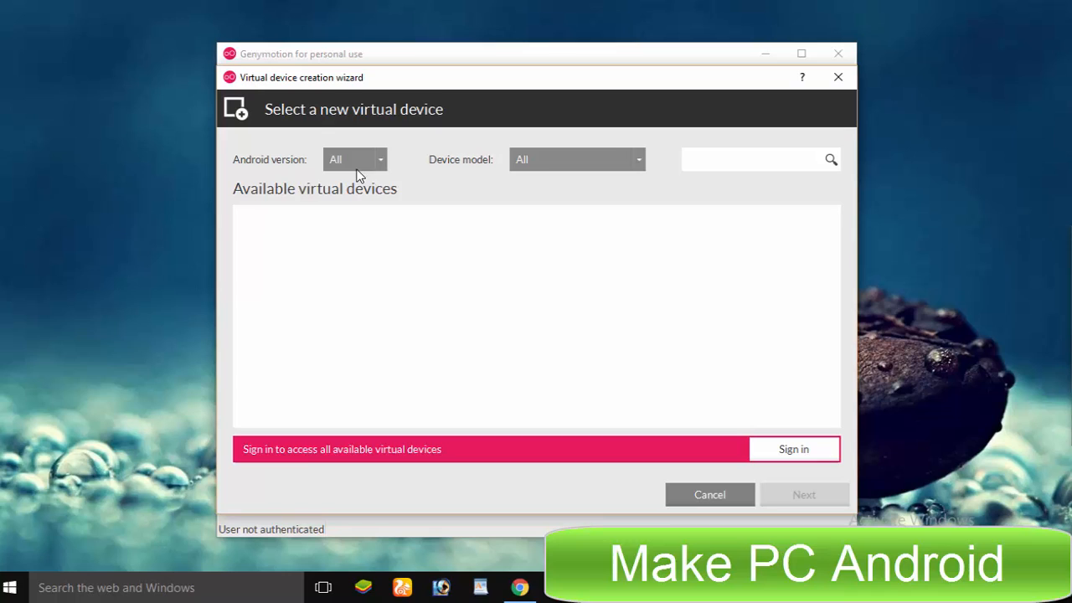
mouse_move(712, 377)
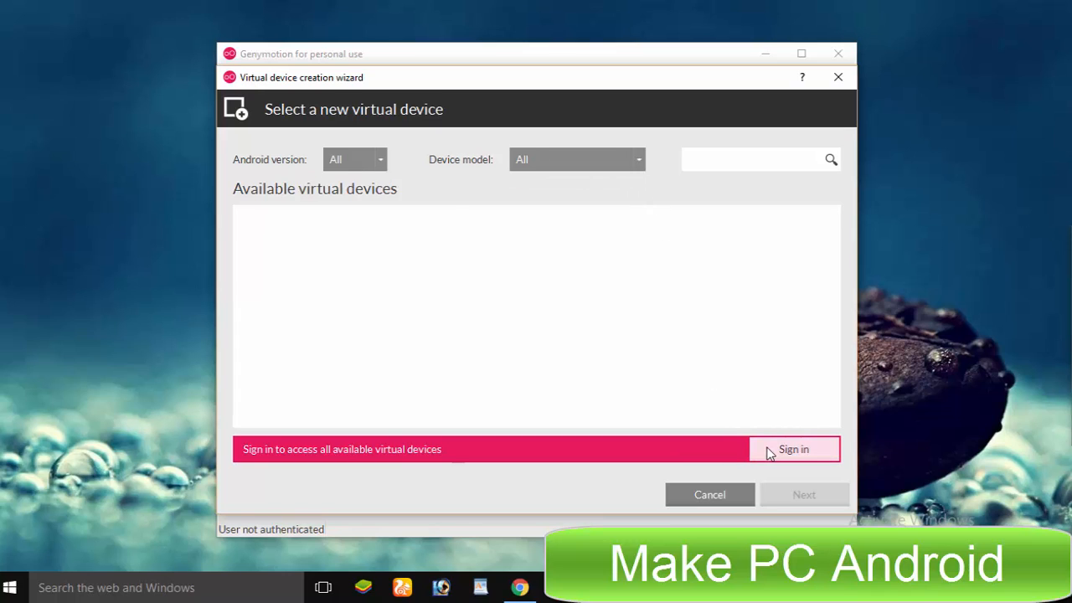
click(794, 449)
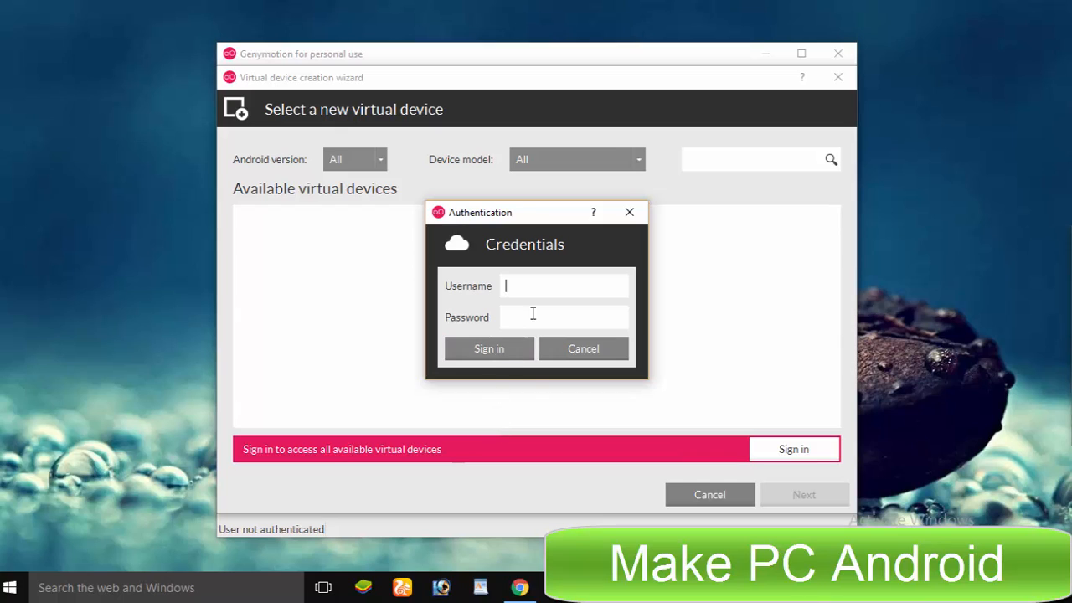
mouse_move(521, 407)
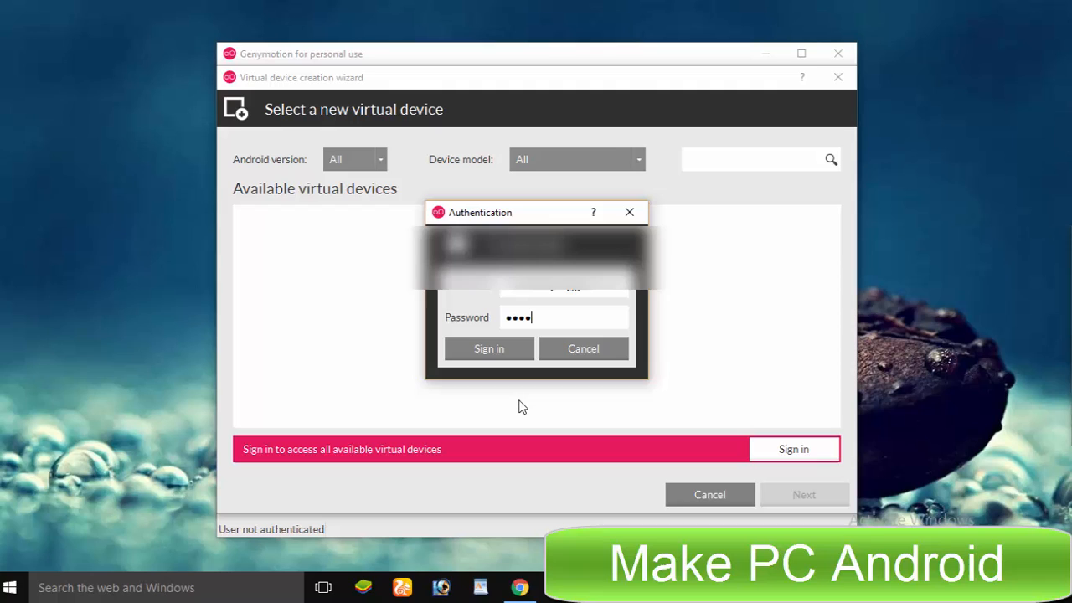
click(489, 348)
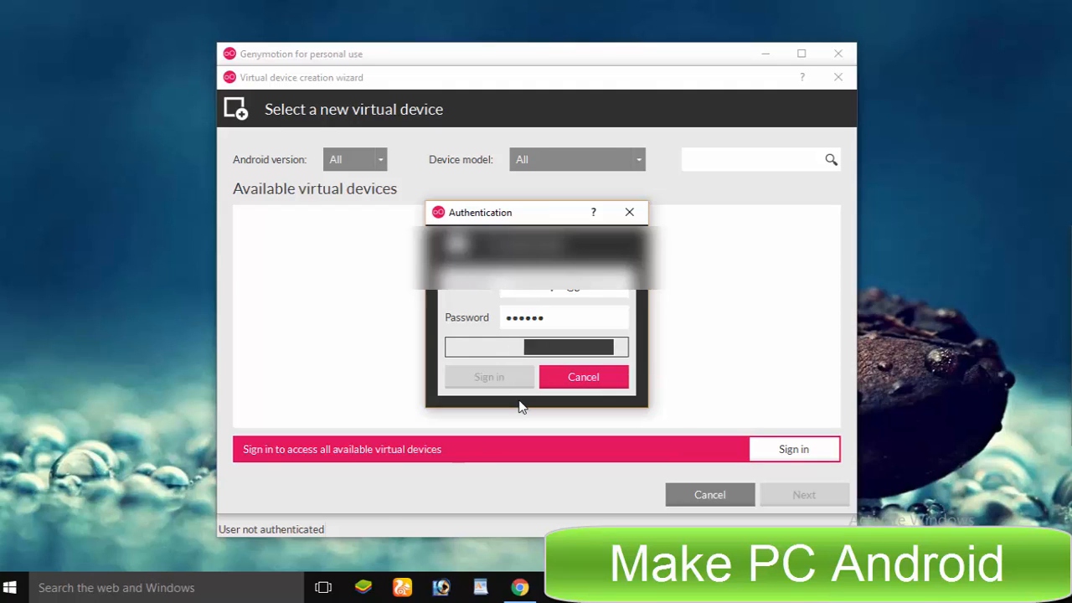
click(489, 375)
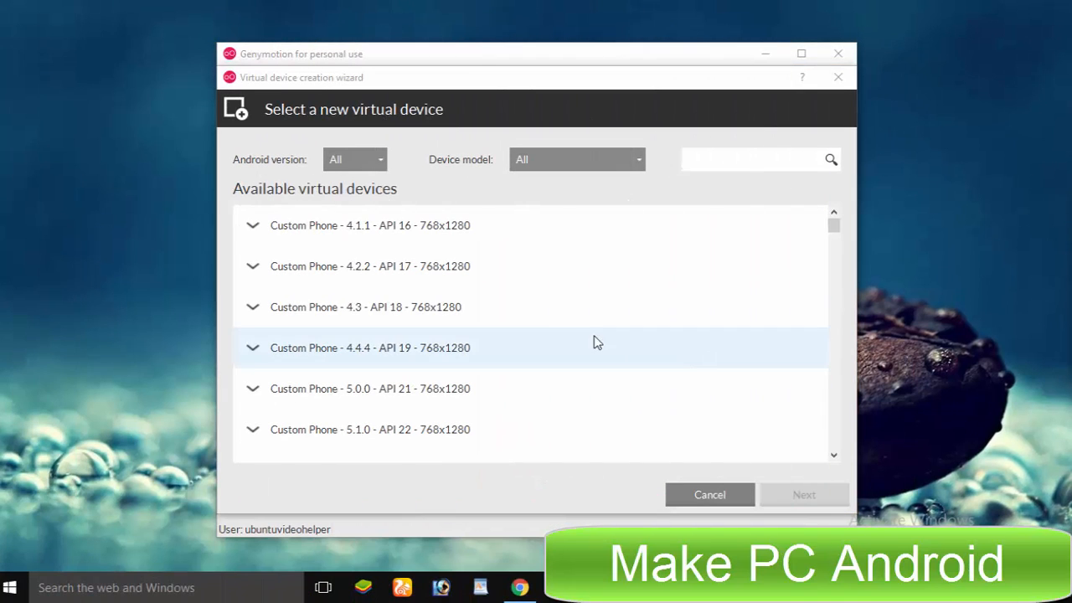
Create a Custom Phone 5.0.0 API 21 device named with an _1 suffix and start it
click(379, 160)
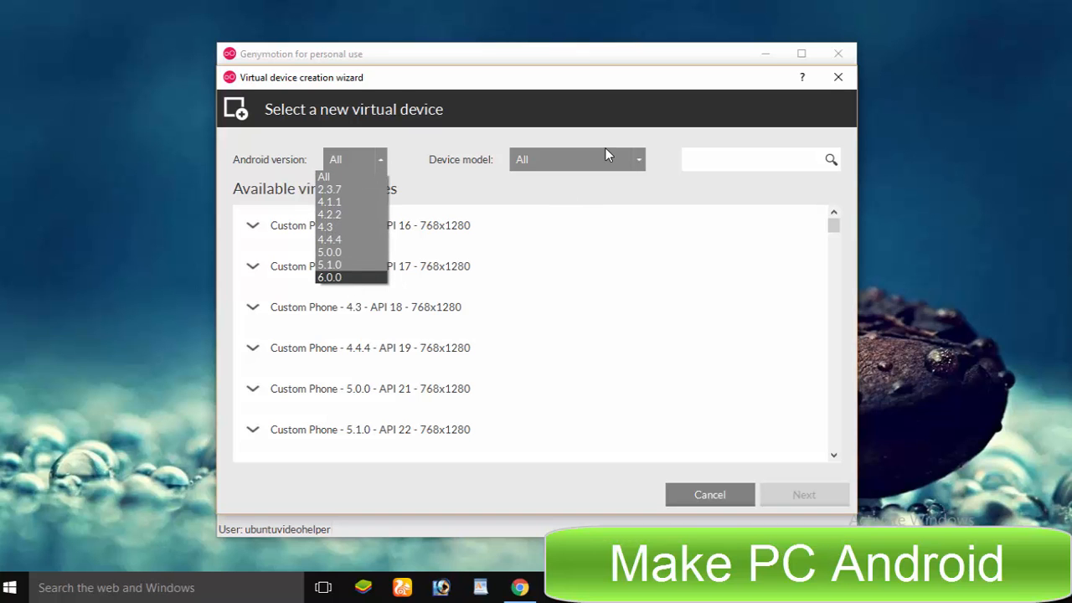
click(576, 159)
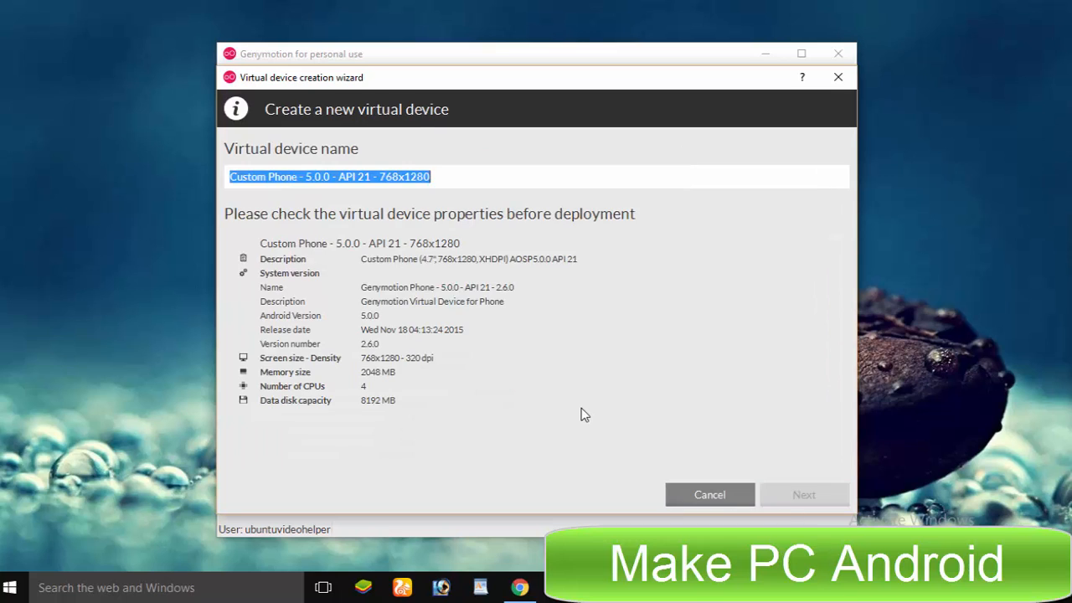
text(_1)
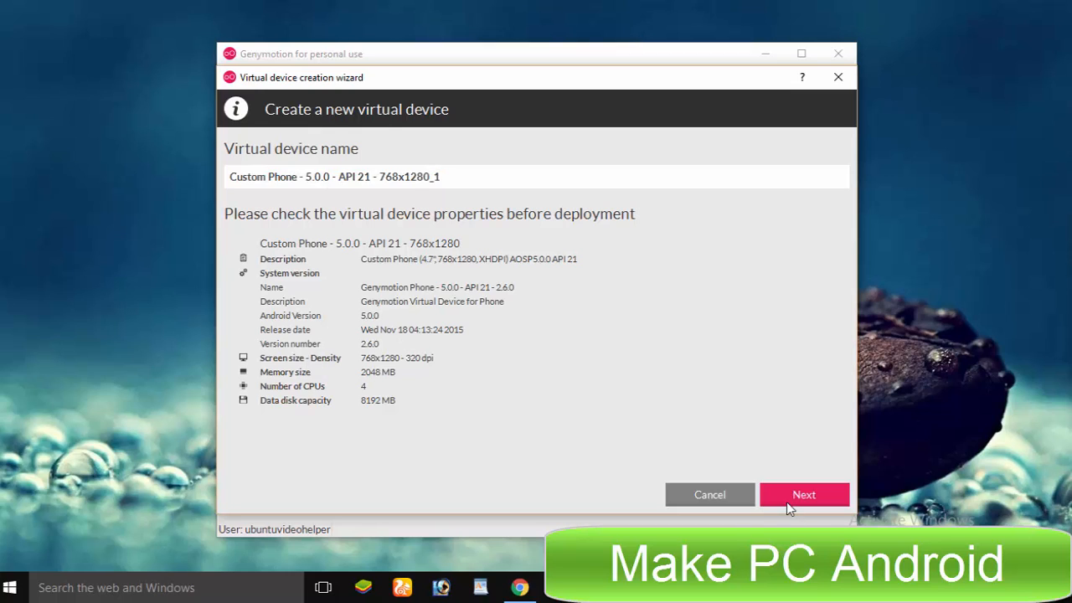
click(804, 494)
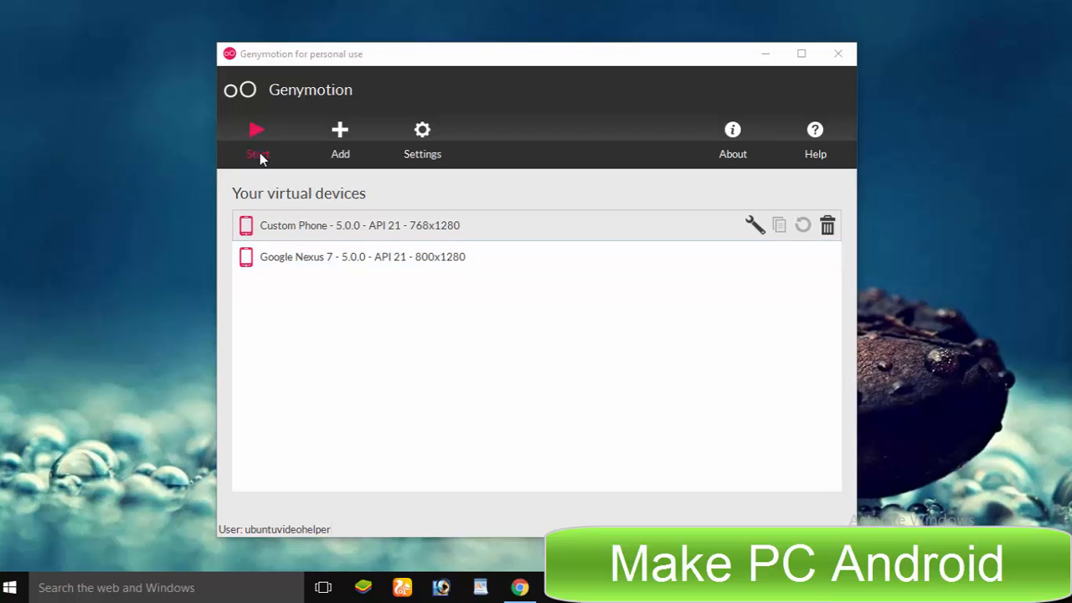
click(258, 134)
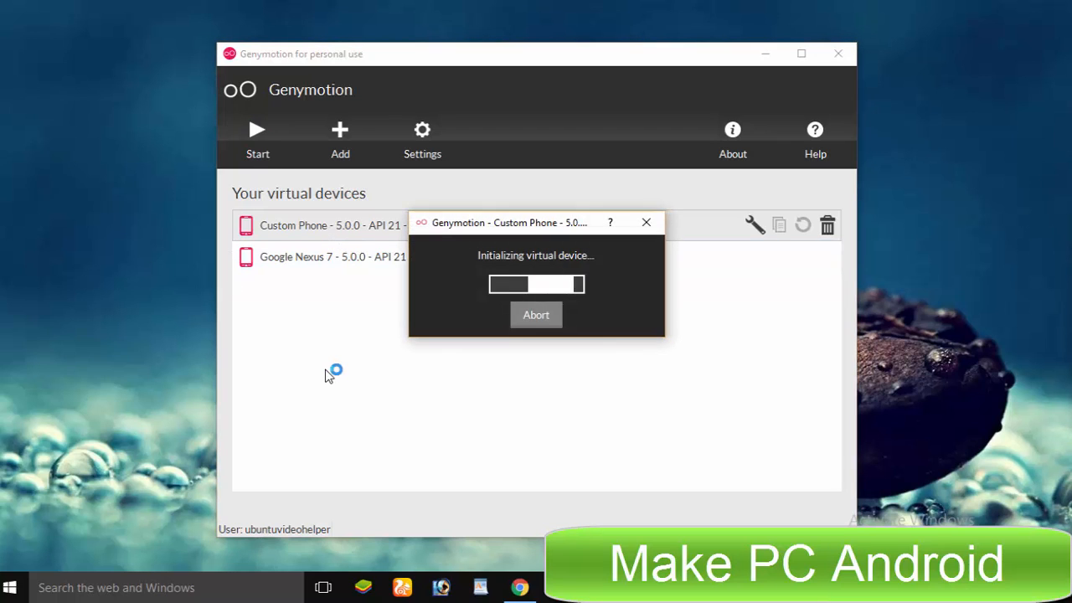